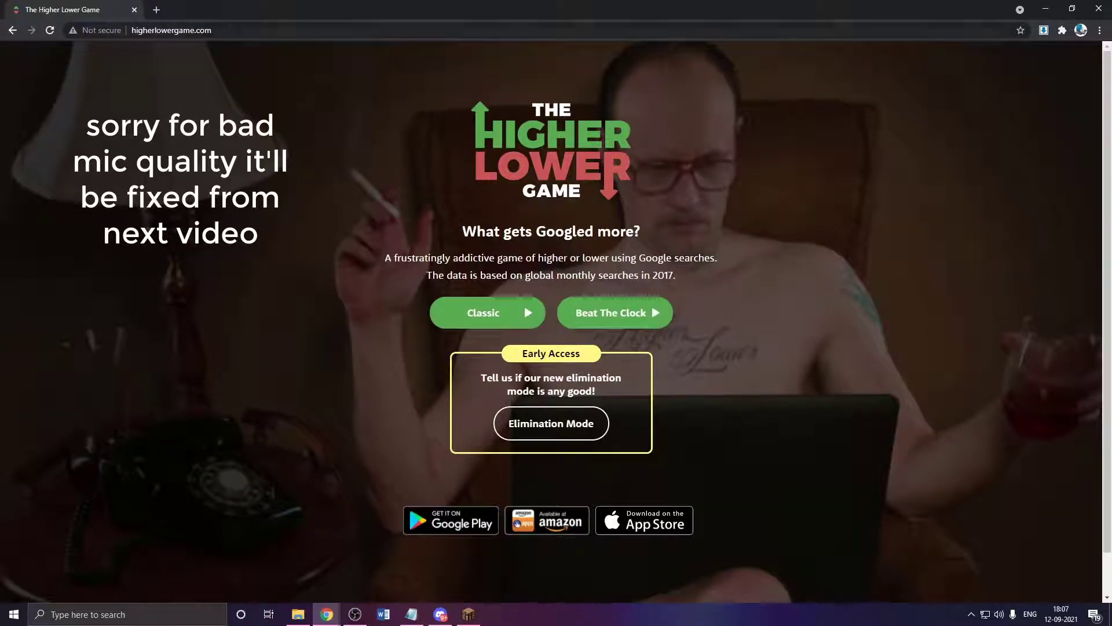
{"action": "mouse_move", "coordinate": [552, 194]}
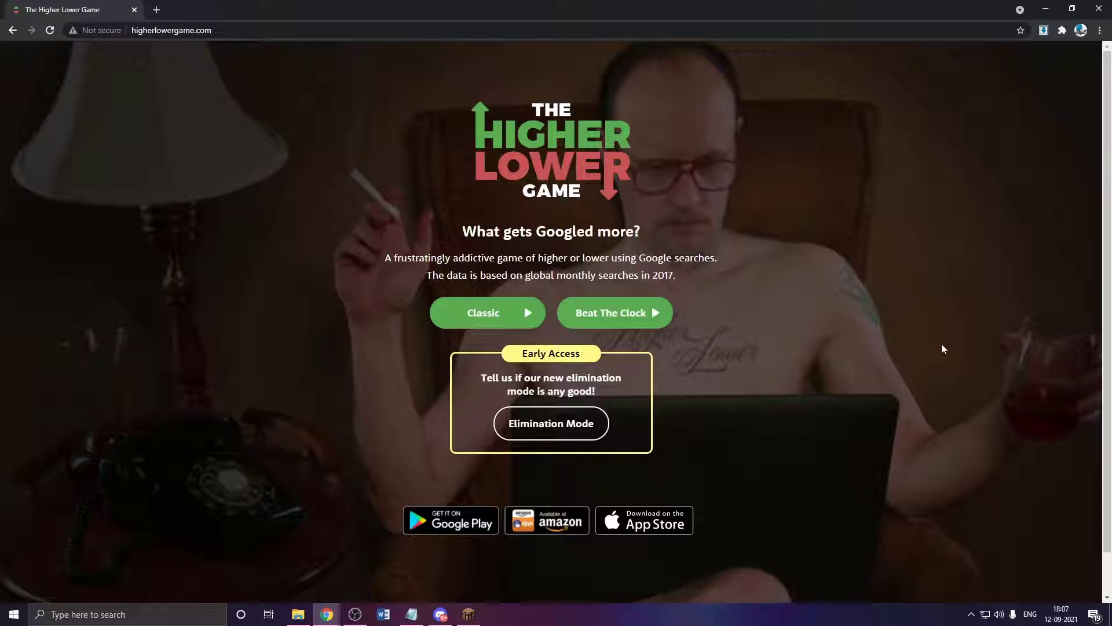
{"action": "mouse_move", "coordinate": [374, 285]}
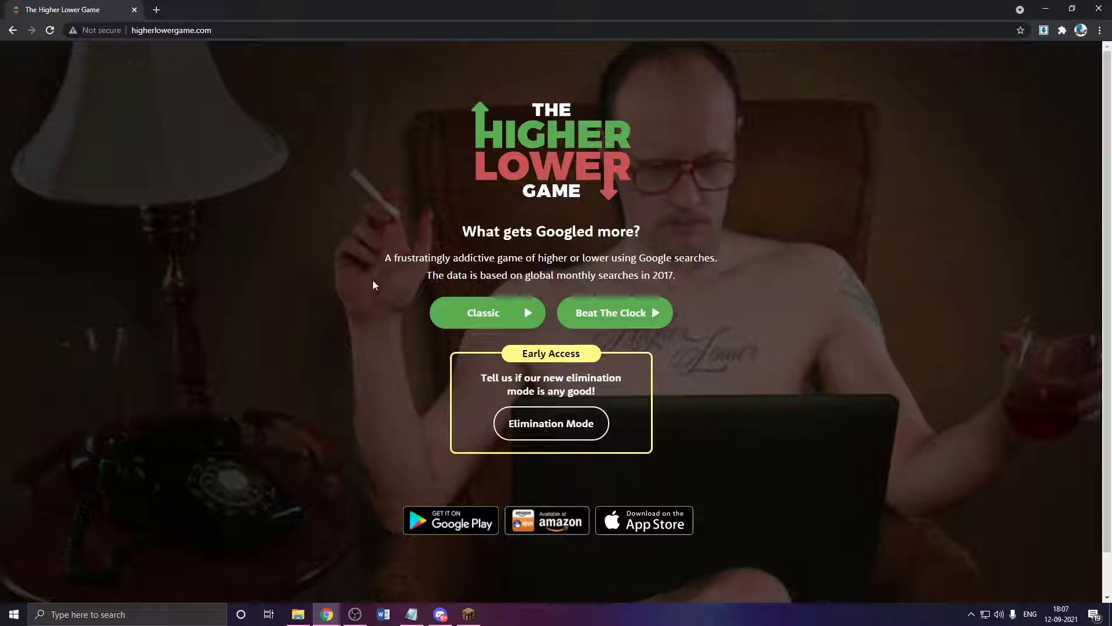
- Start a Classic run and guess Sons Of Anarchy, Porsche and Chelsea higher
{"action": "left_click", "coordinate": [486, 312]}
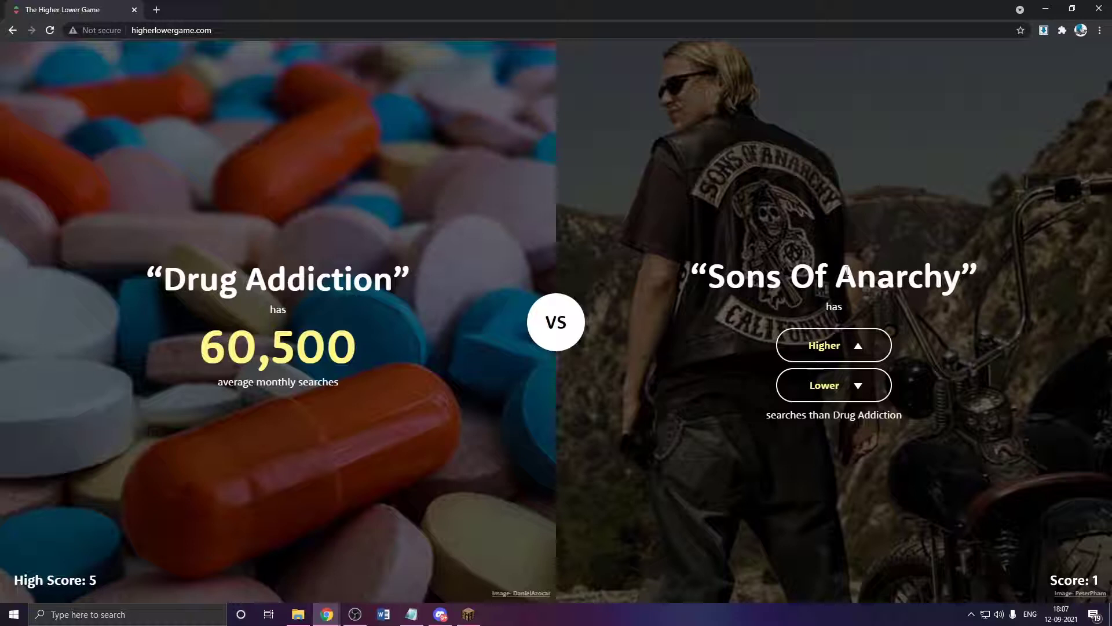
{"action": "mouse_move", "coordinate": [851, 337]}
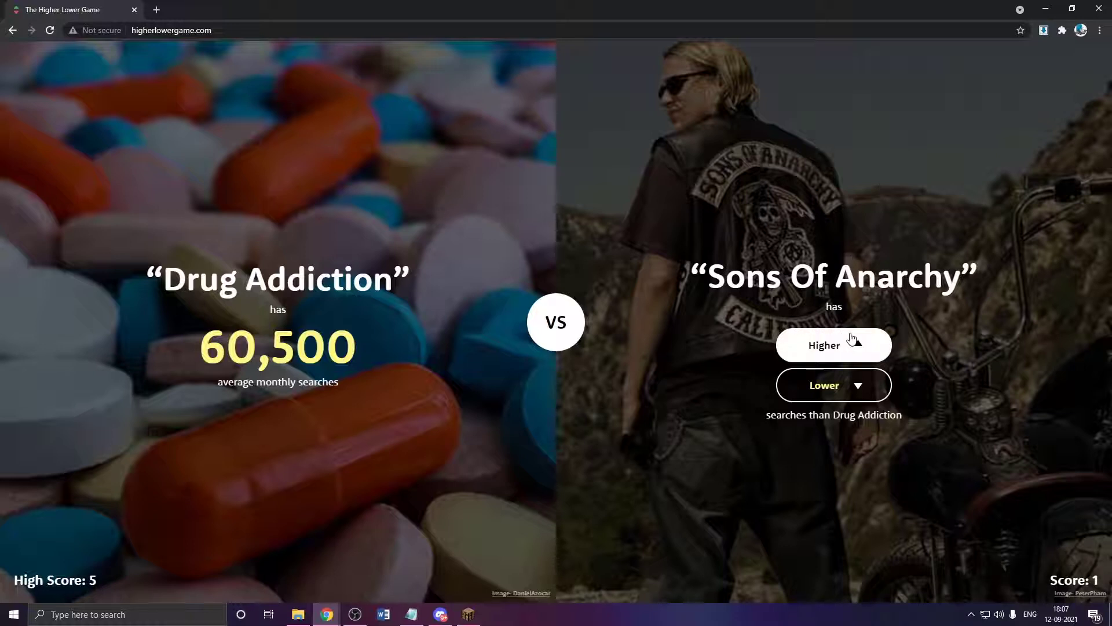
{"action": "left_click", "coordinate": [833, 346]}
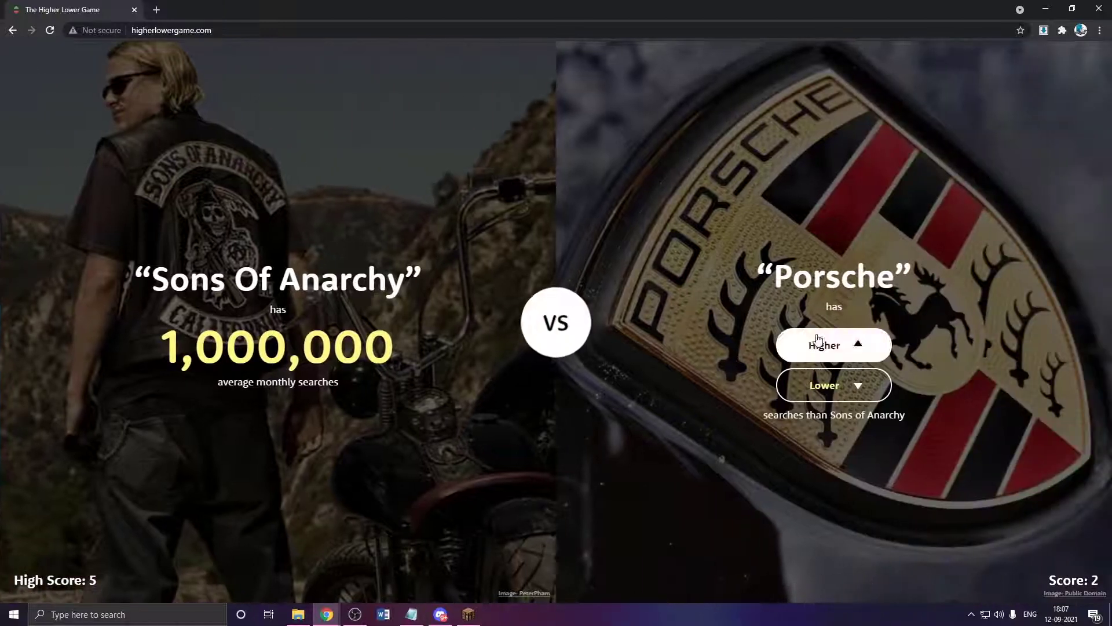
{"action": "left_click", "coordinate": [824, 346]}
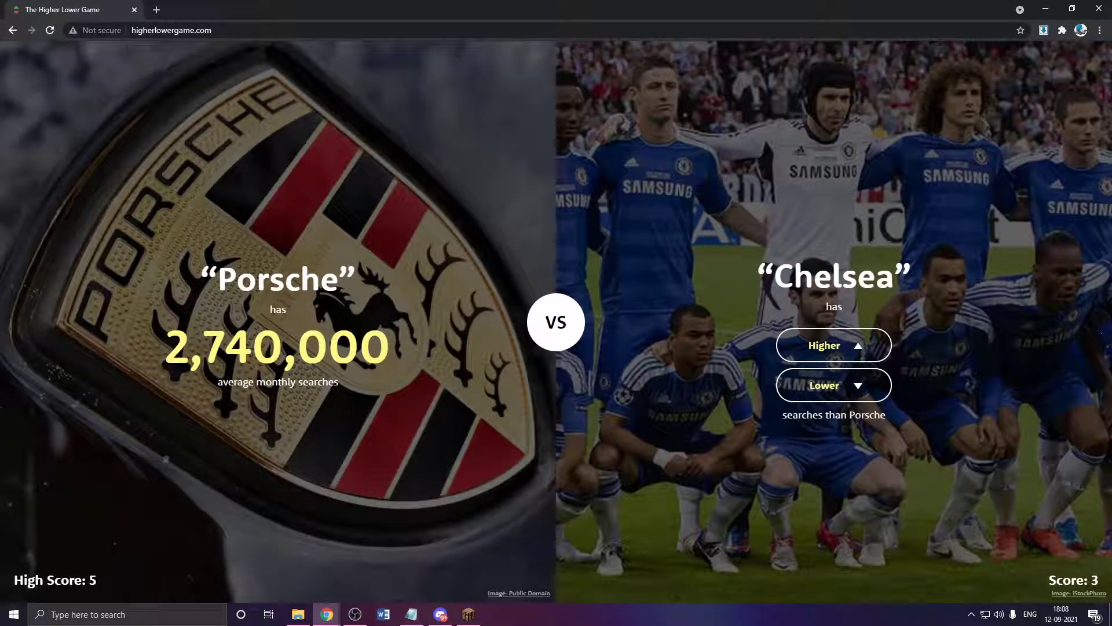
{"action": "left_click", "coordinate": [833, 345]}
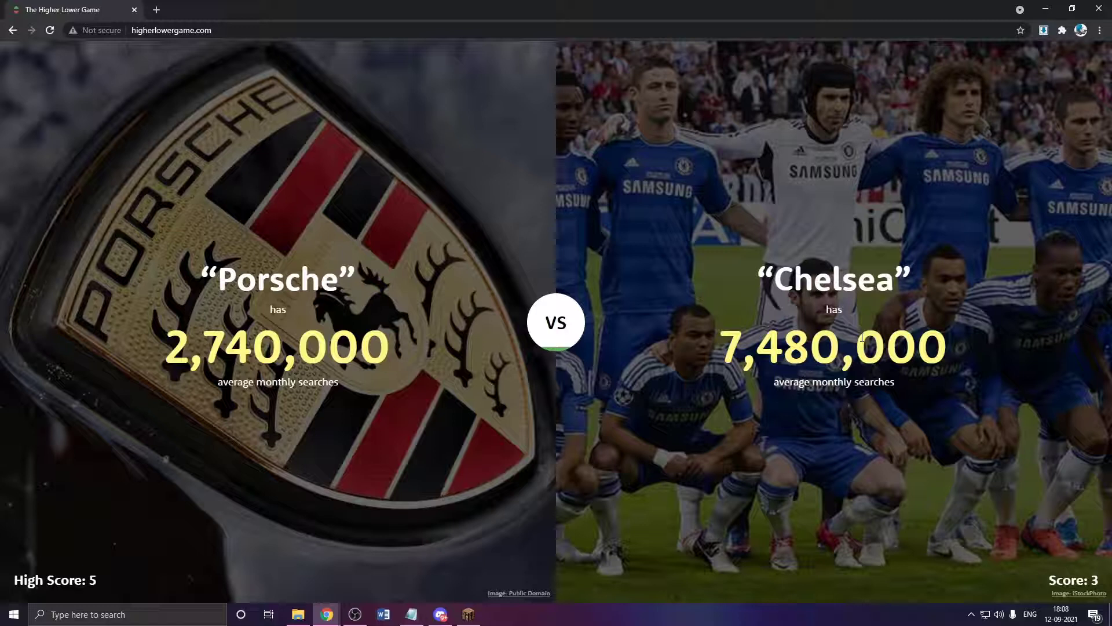
- Guess The Simpsons and Palestine lower, bringing the score to 6
{"action": "left_click", "coordinate": [833, 345]}
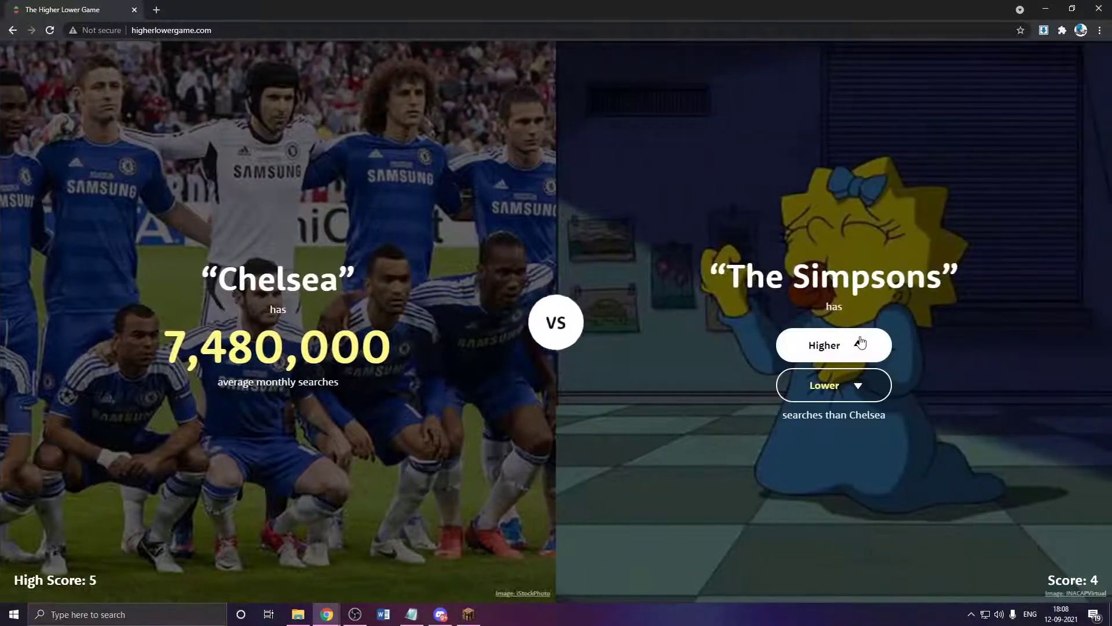
{"action": "left_click", "coordinate": [833, 346]}
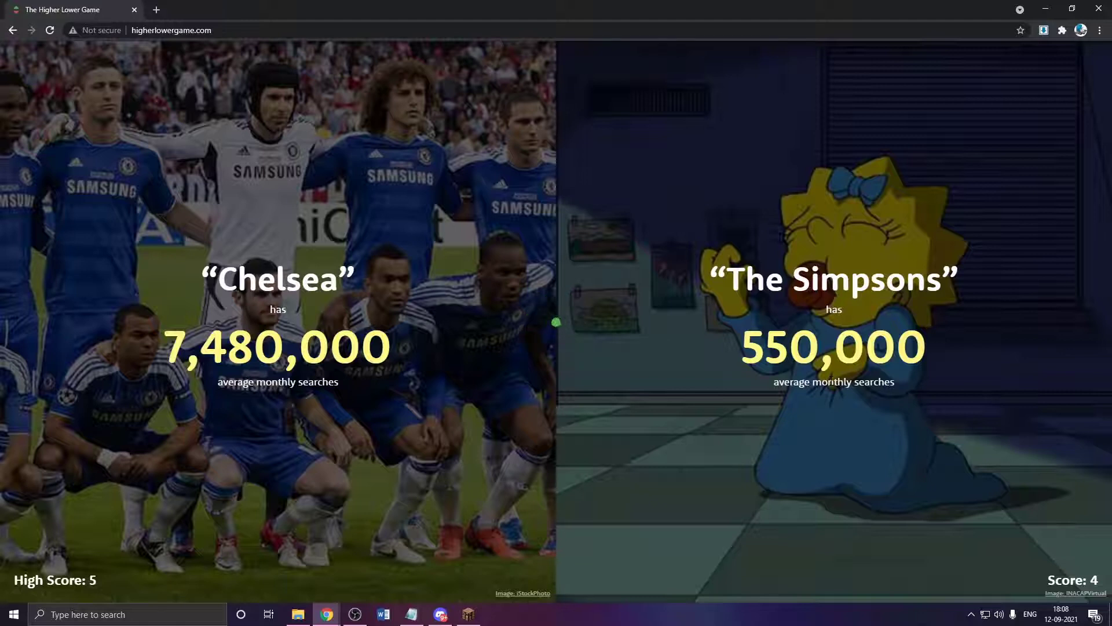
{"action": "left_click", "coordinate": [833, 346]}
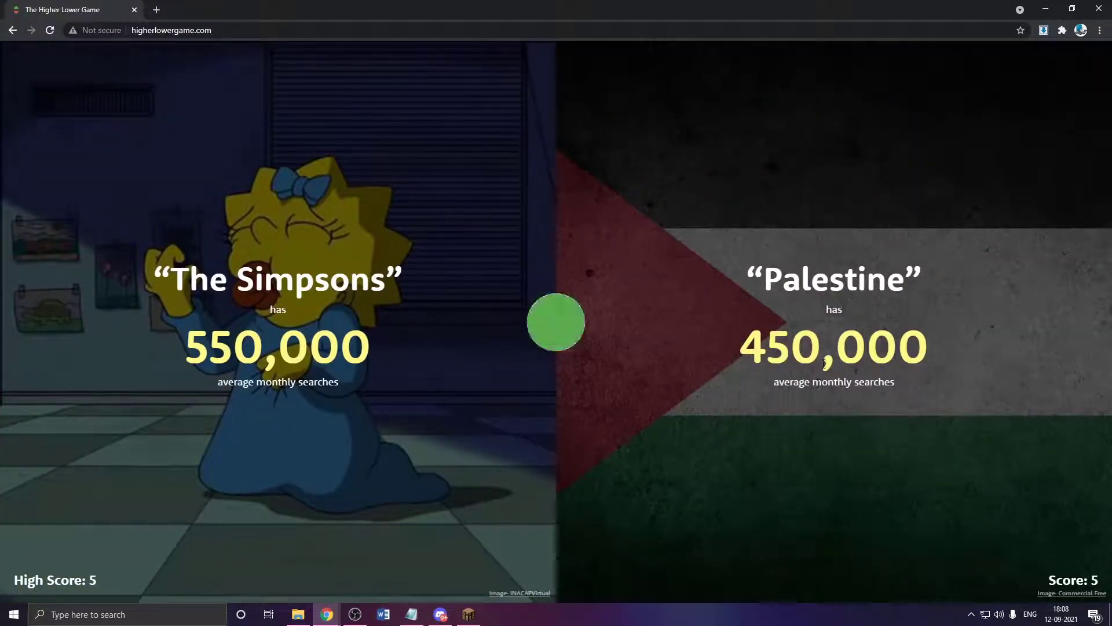
{"action": "left_click", "coordinate": [833, 346]}
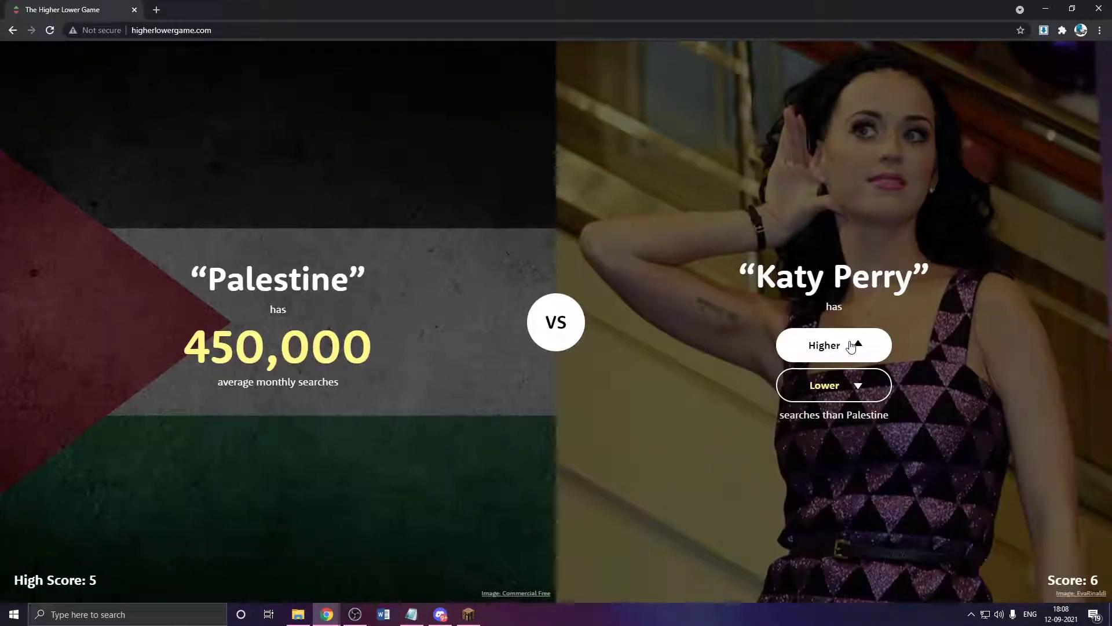
- Guess Katy Perry higher, Transgender lower, Beach Volleyball higher, then play again after losing
{"action": "left_click", "coordinate": [833, 345]}
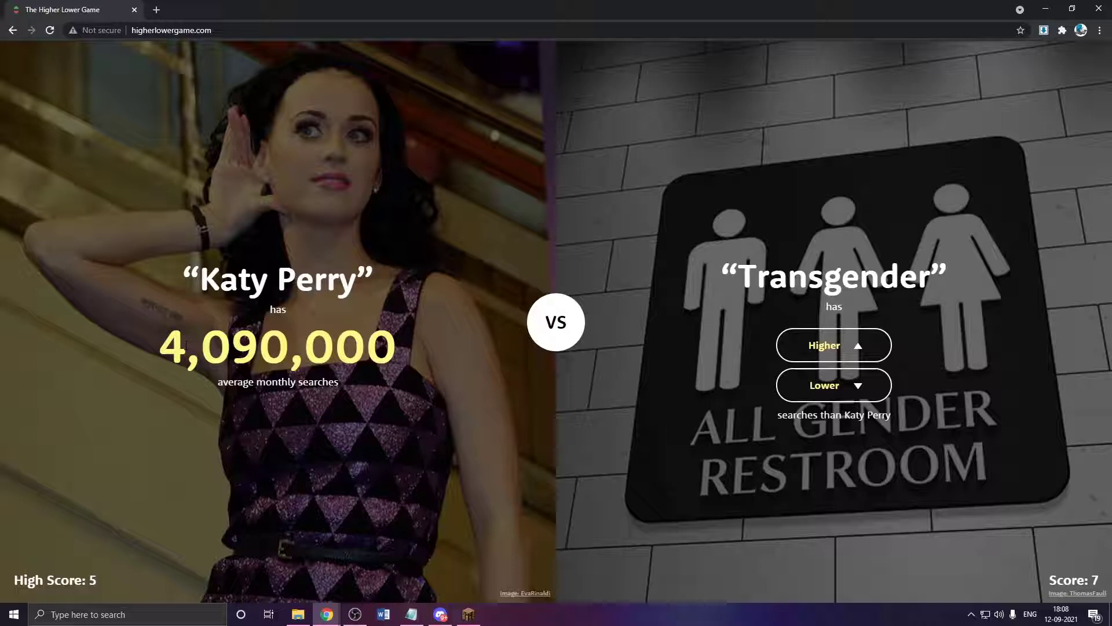
{"action": "mouse_move", "coordinate": [833, 385]}
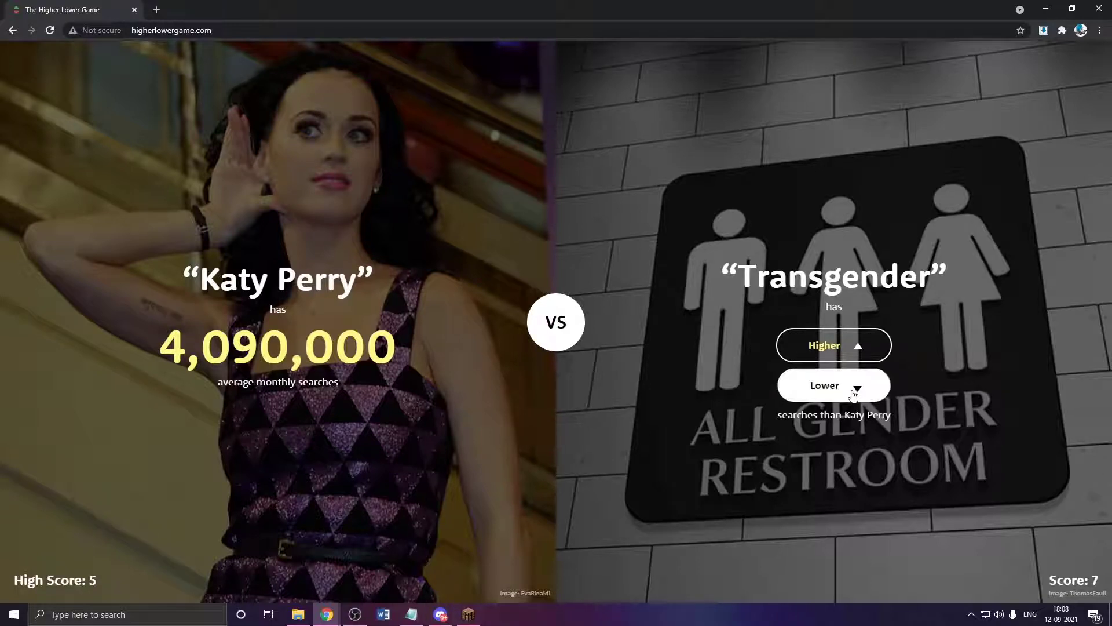
{"action": "left_click", "coordinate": [833, 384]}
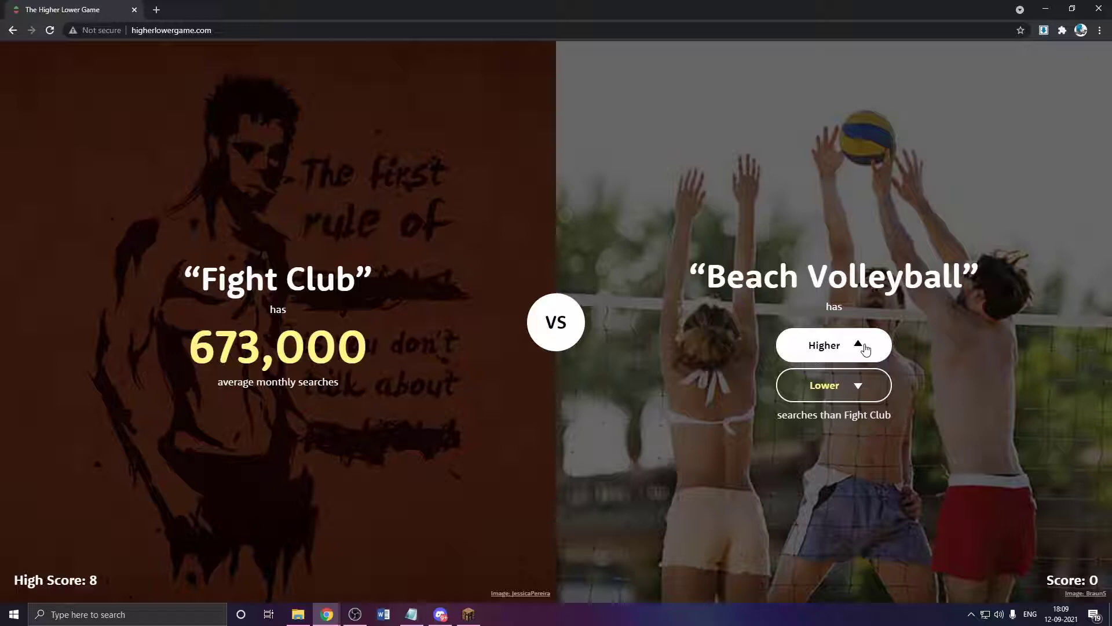
{"action": "left_click", "coordinate": [833, 345]}
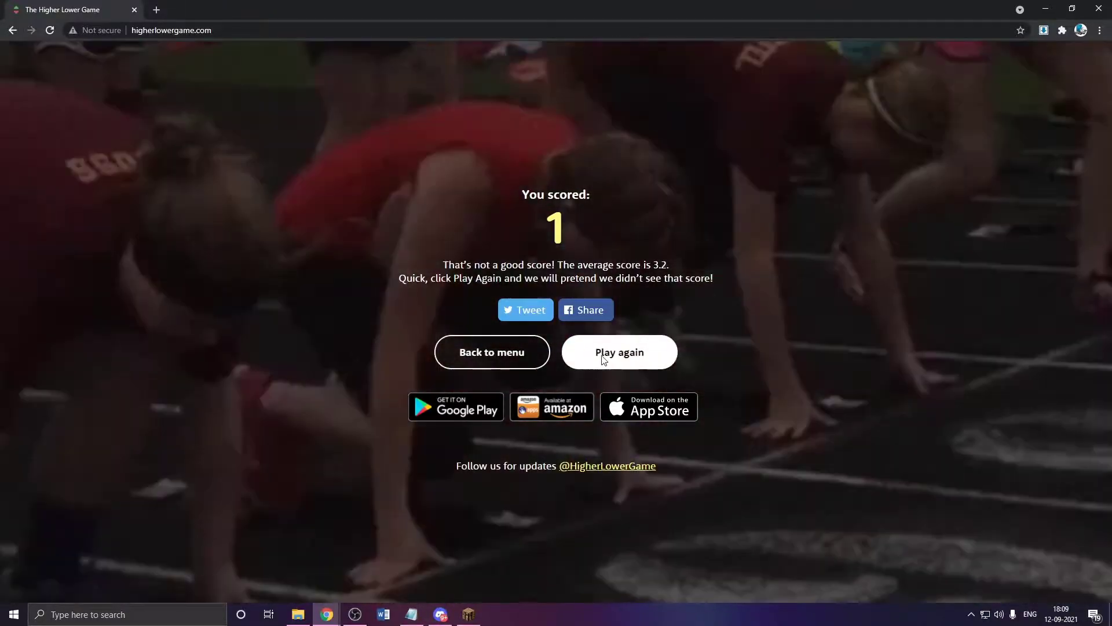
{"action": "left_click", "coordinate": [618, 353]}
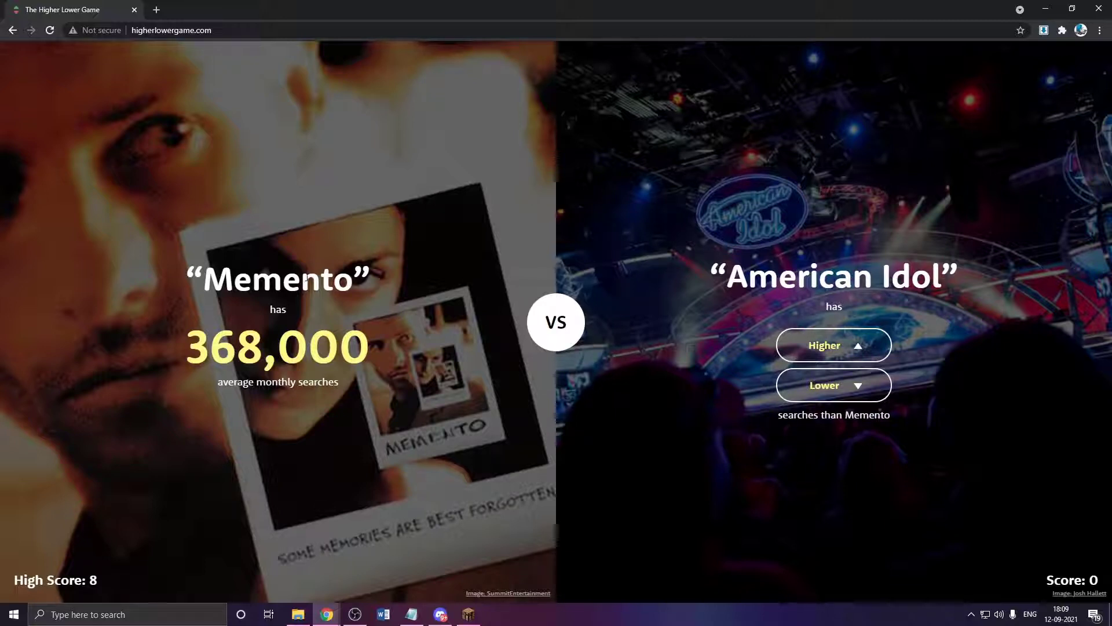
- Guess American Idol and Andy Murray higher, Arsene Wenger lower, then Wonka higher, ending at score 3
{"action": "left_click", "coordinate": [833, 345]}
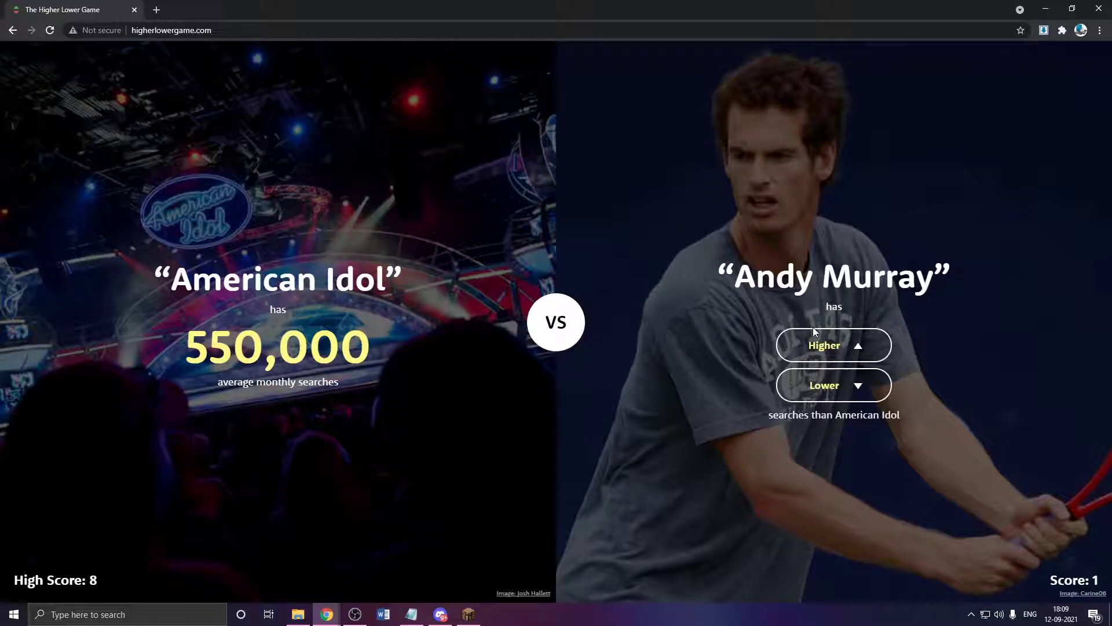
{"action": "mouse_move", "coordinate": [1086, 517]}
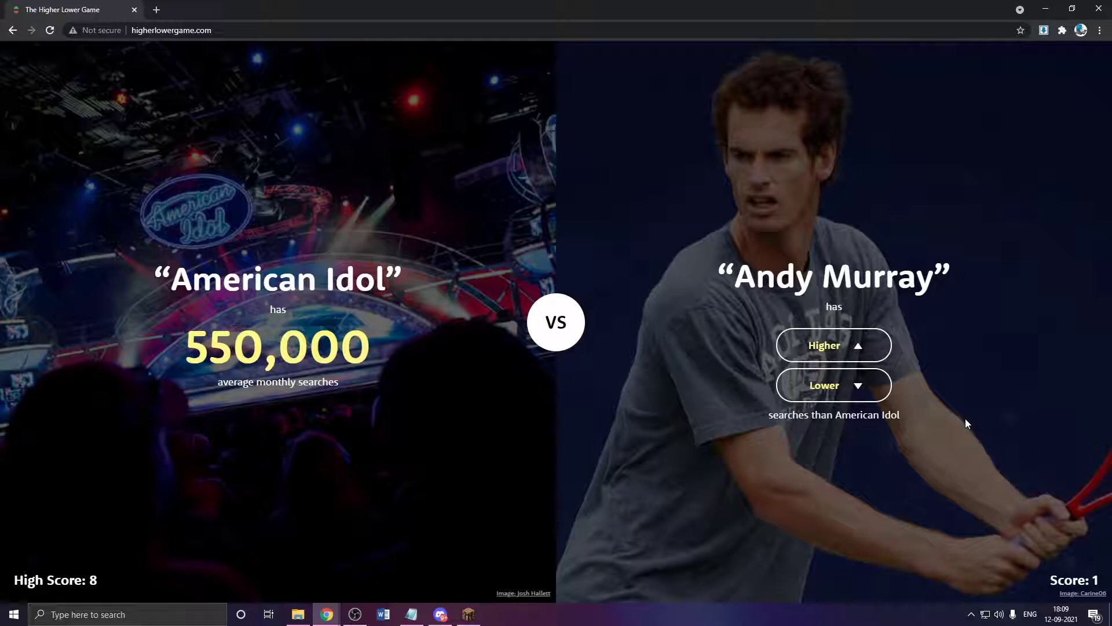
{"action": "left_click", "coordinate": [833, 345]}
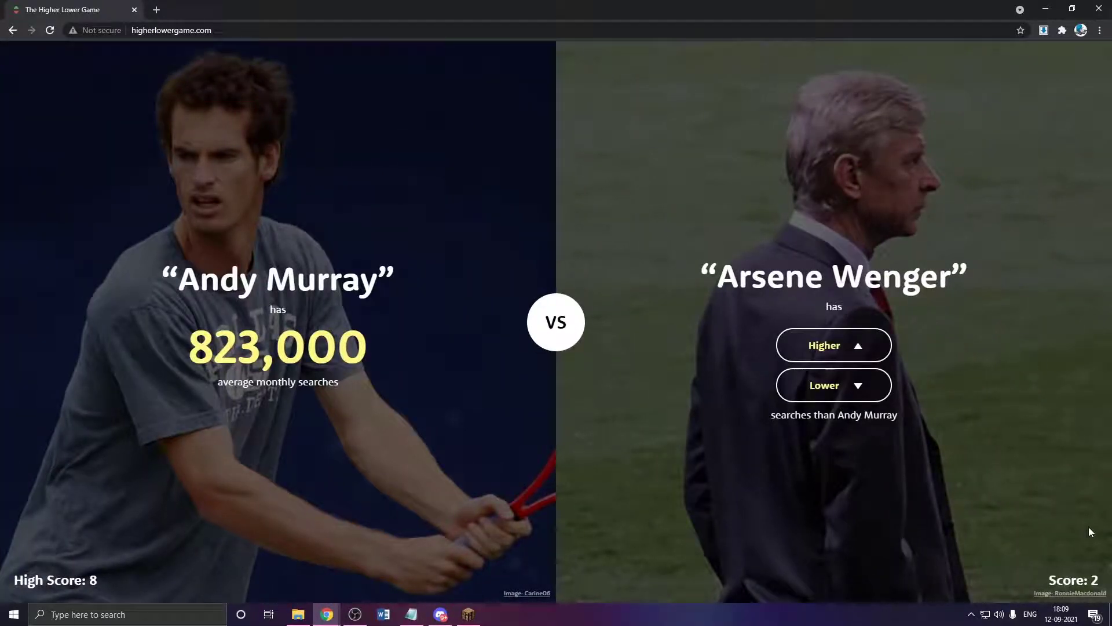
{"action": "mouse_move", "coordinate": [836, 249]}
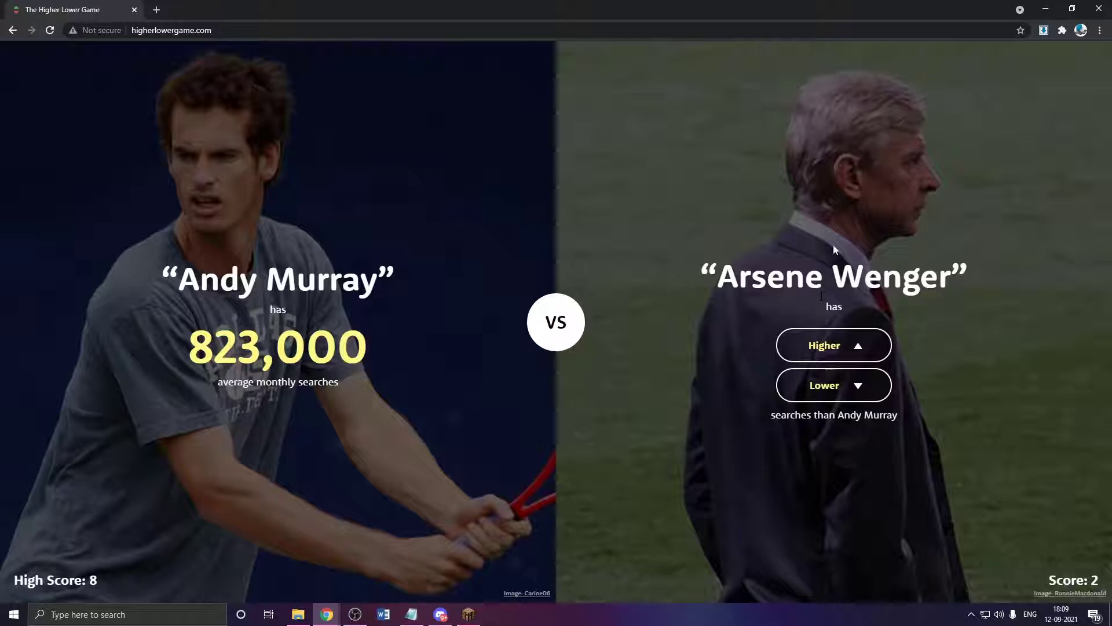
{"action": "left_click", "coordinate": [833, 345]}
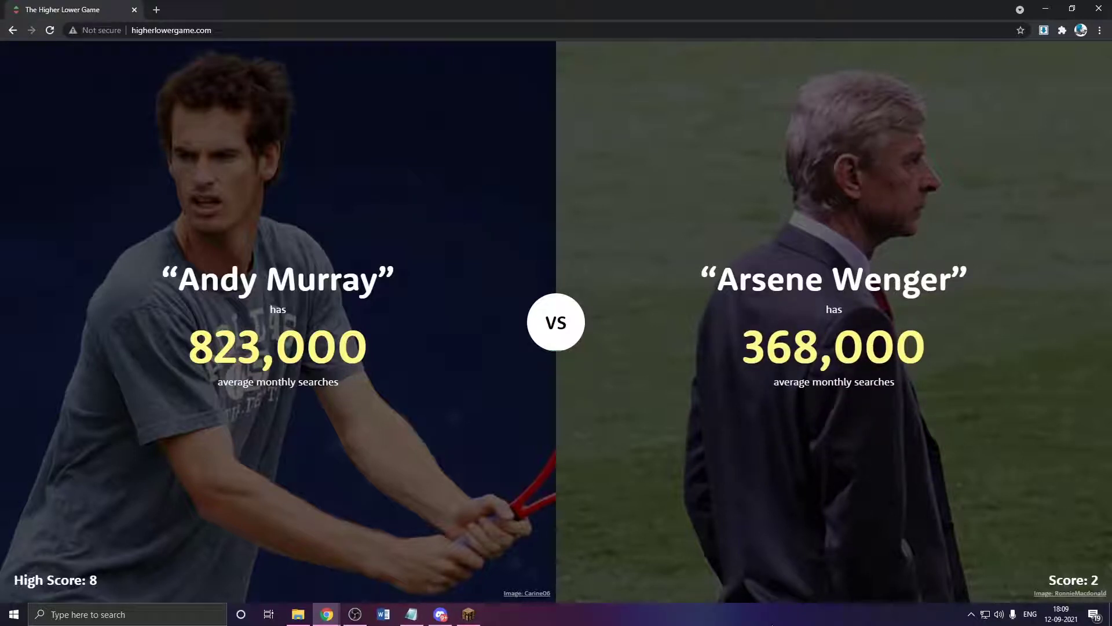
{"action": "left_click", "coordinate": [834, 345]}
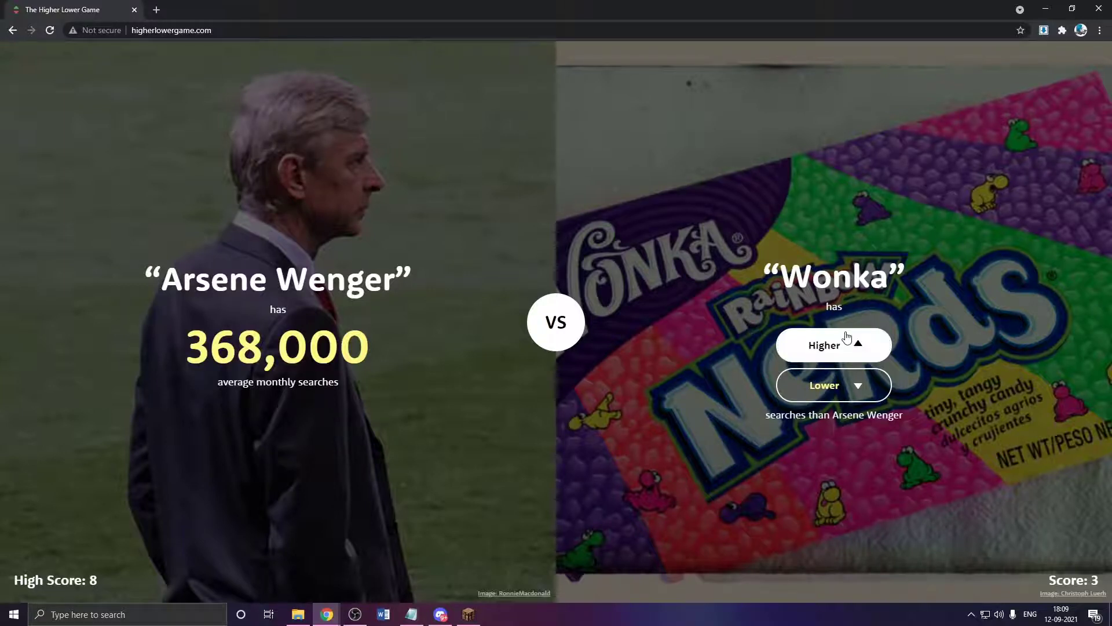
{"action": "left_click", "coordinate": [833, 345]}
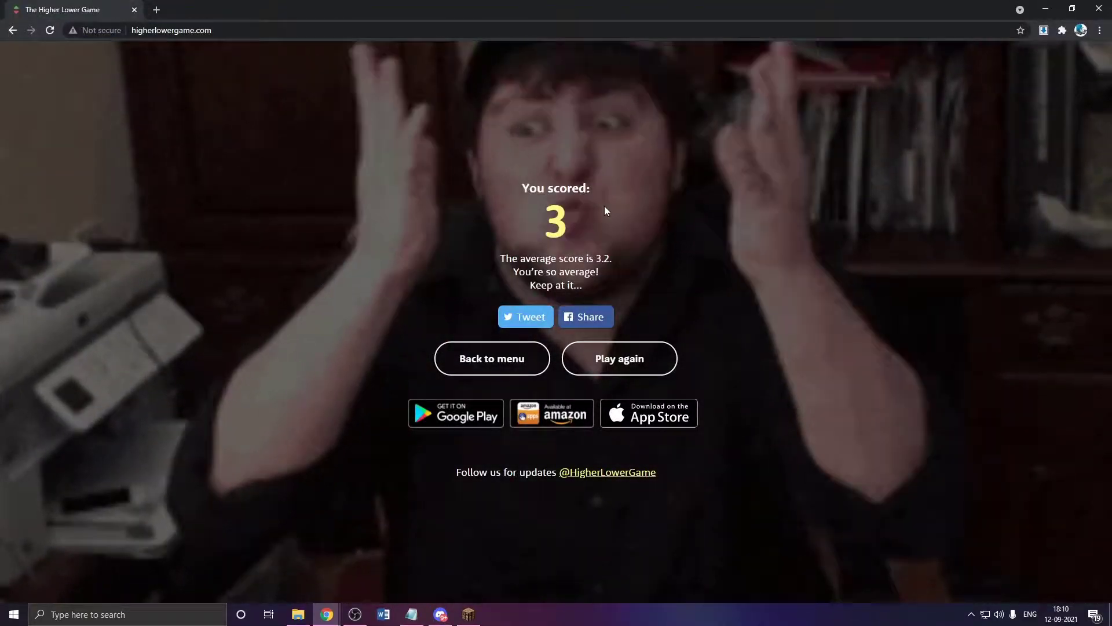
- Play again and guess Colgate, Wrestling higher, Baidu lower, United Kingdom higher than Jay Z
{"action": "left_click", "coordinate": [618, 358]}
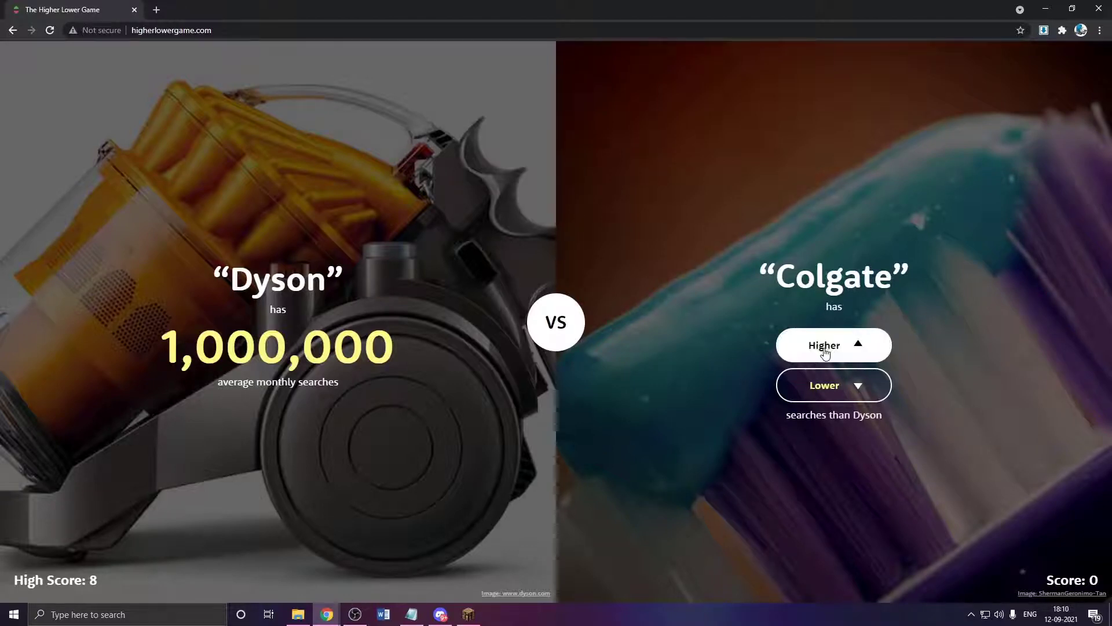
{"action": "left_click", "coordinate": [833, 345]}
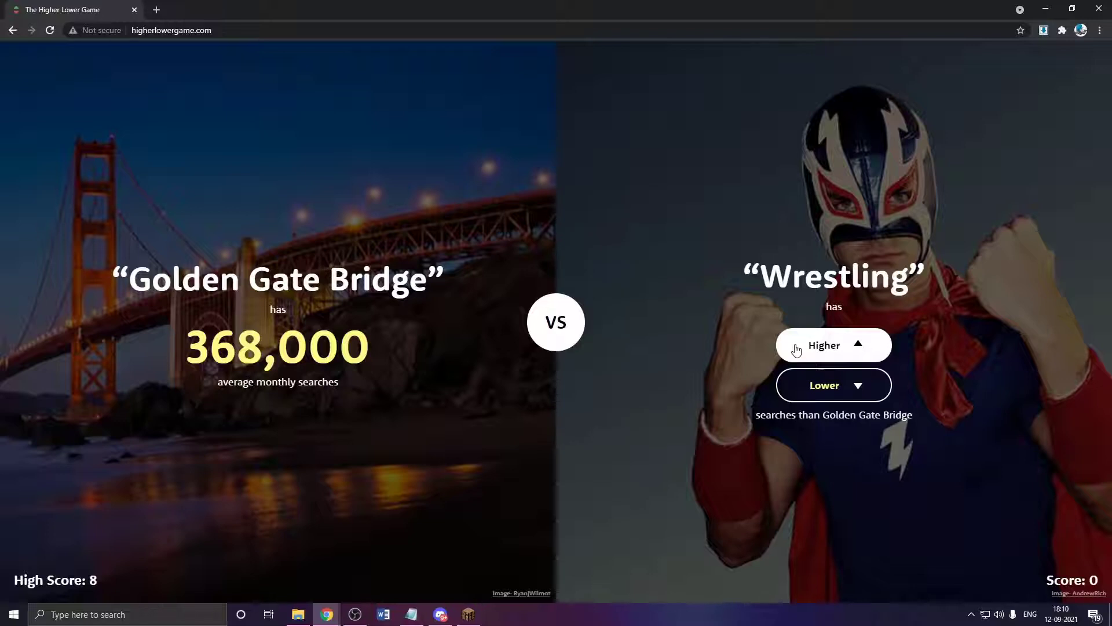
{"action": "left_click", "coordinate": [823, 345]}
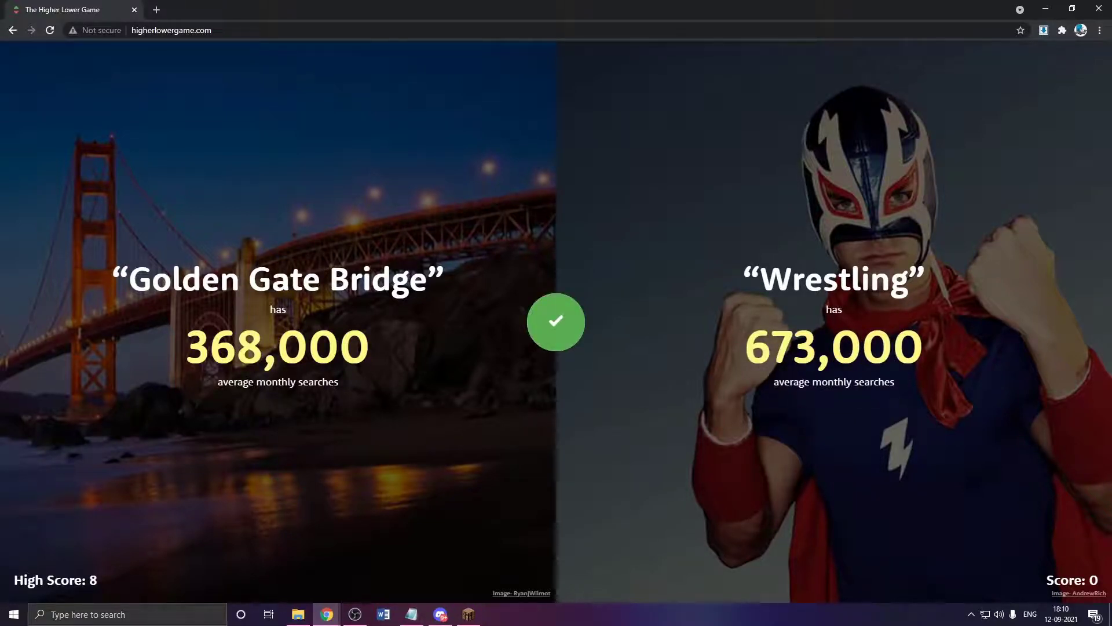
{"action": "left_click", "coordinate": [833, 345]}
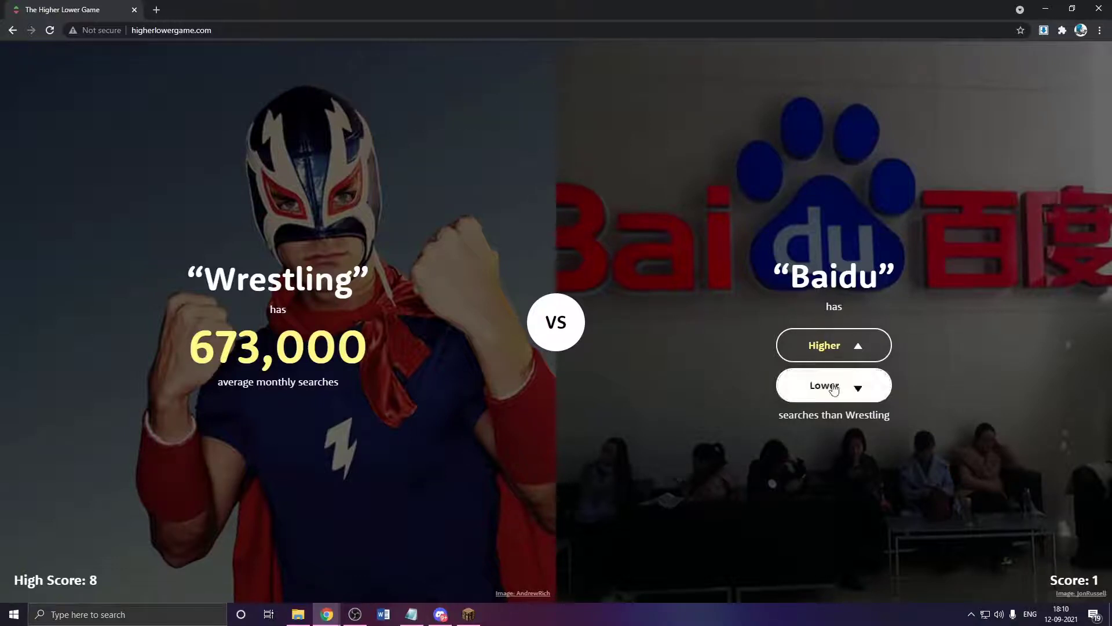
{"action": "left_click", "coordinate": [833, 384]}
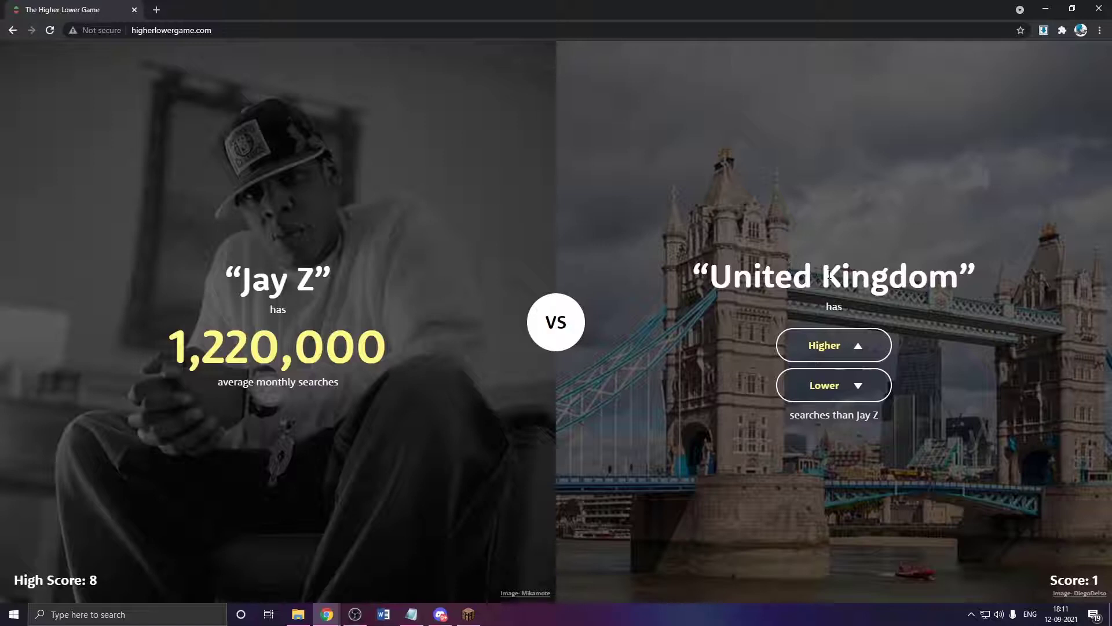
{"action": "left_click", "coordinate": [833, 345]}
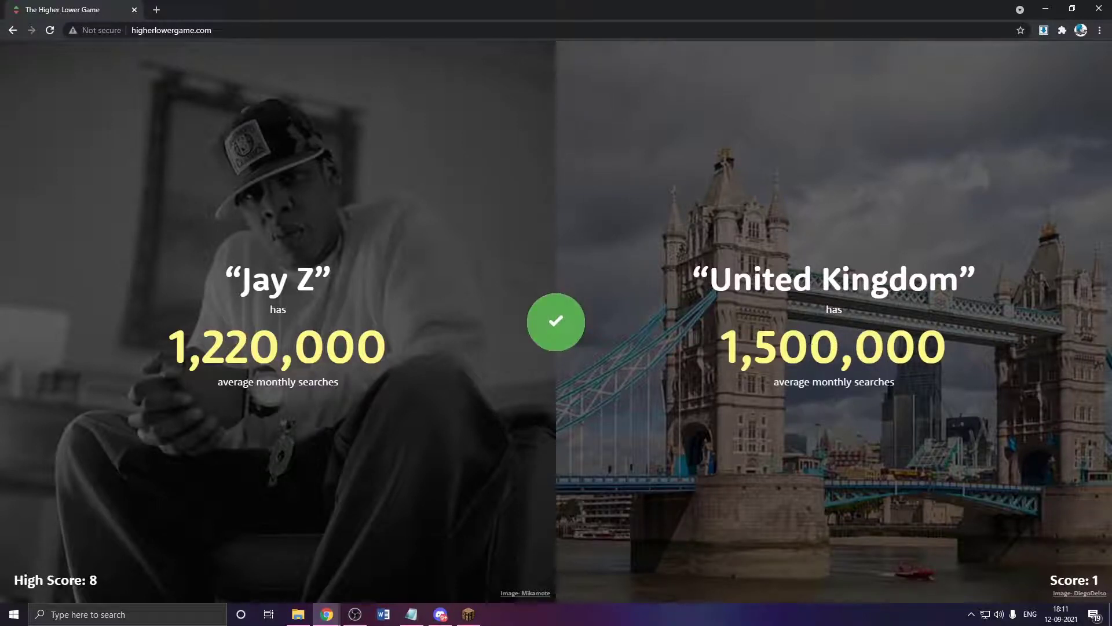
- Guess Hanukkah, Anxiety, Kim Kardashian higher, Notts County lower, Matt Lauer higher
{"action": "left_click", "coordinate": [555, 321]}
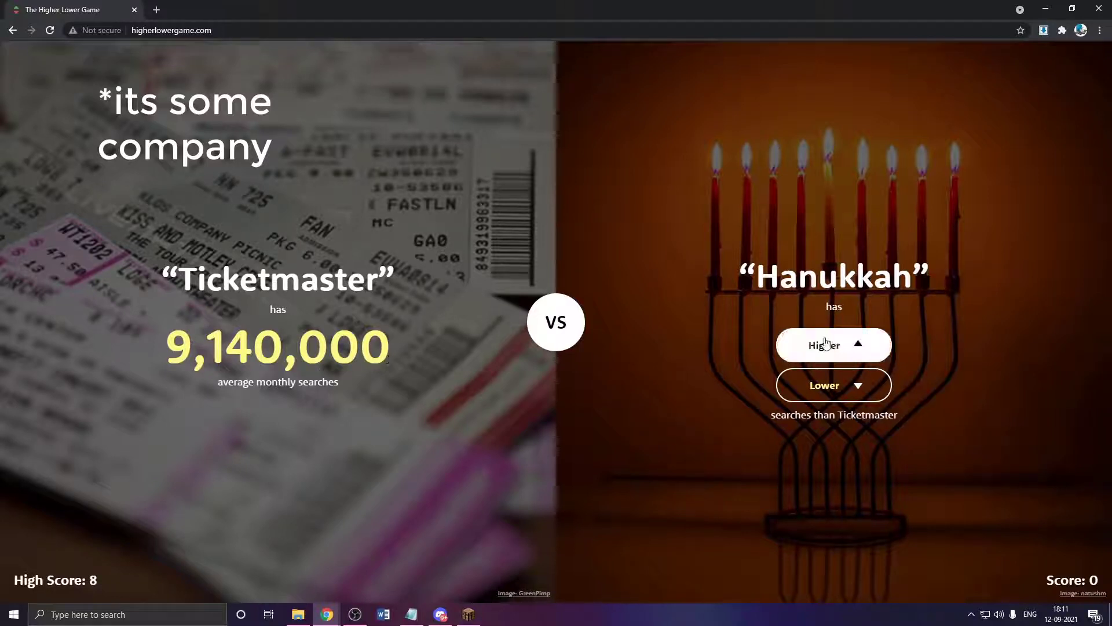
{"action": "left_click", "coordinate": [833, 345]}
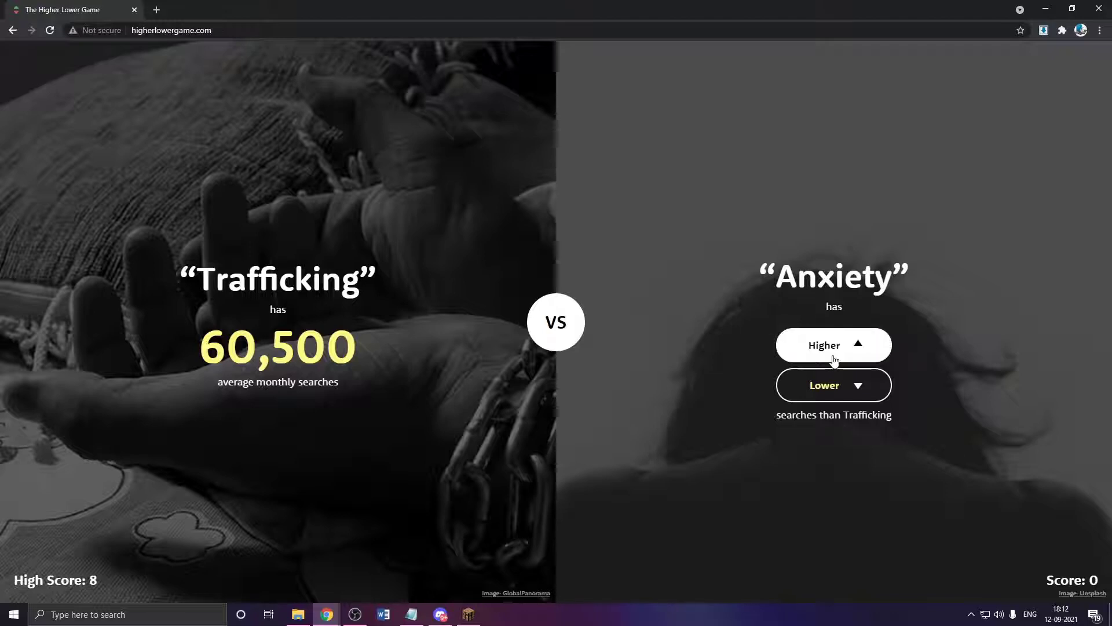
{"action": "mouse_move", "coordinate": [337, 251]}
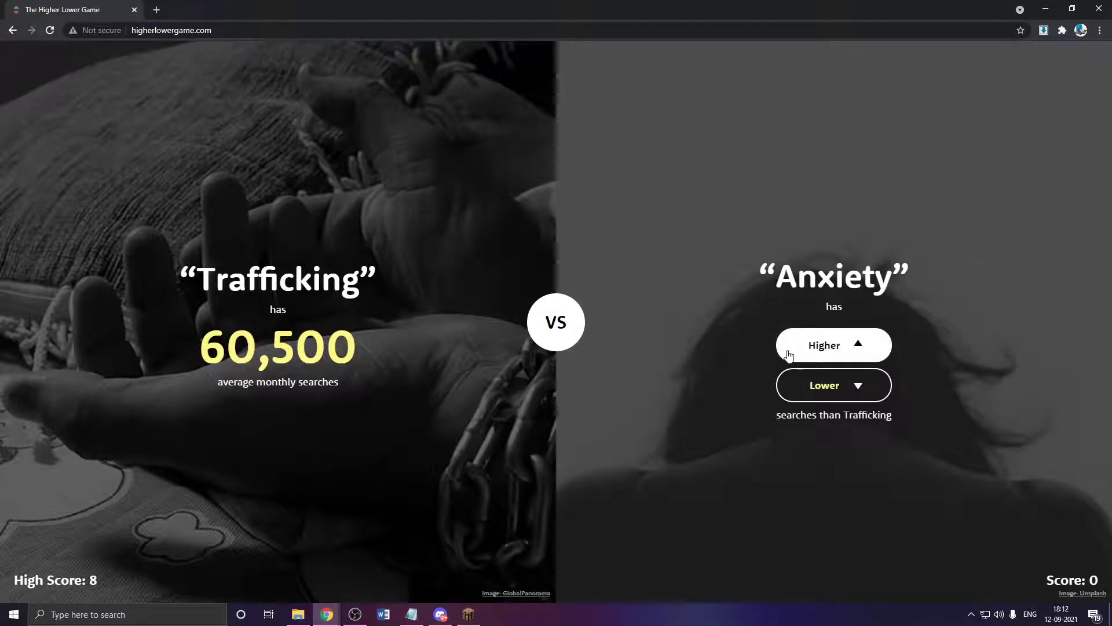
{"action": "left_click", "coordinate": [833, 345]}
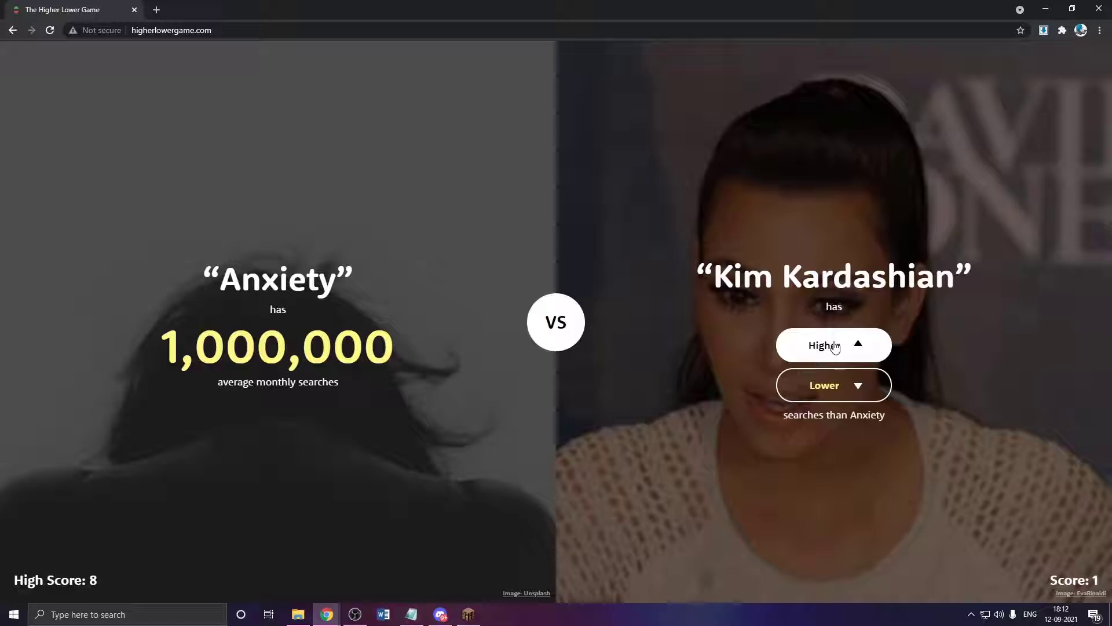
{"action": "left_click", "coordinate": [833, 345]}
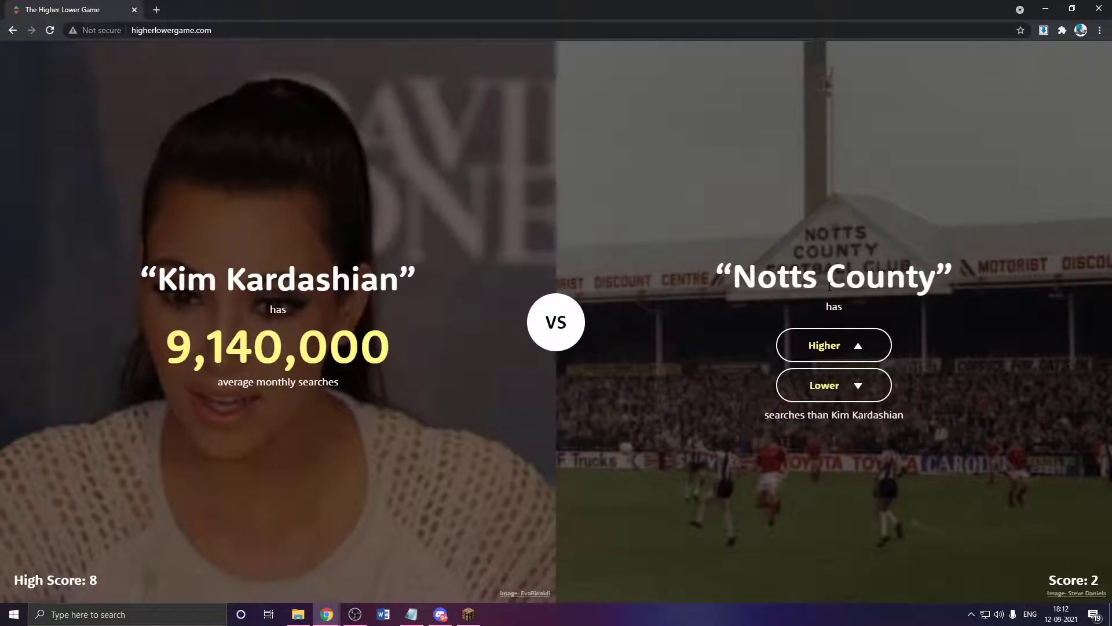
{"action": "left_click", "coordinate": [833, 345]}
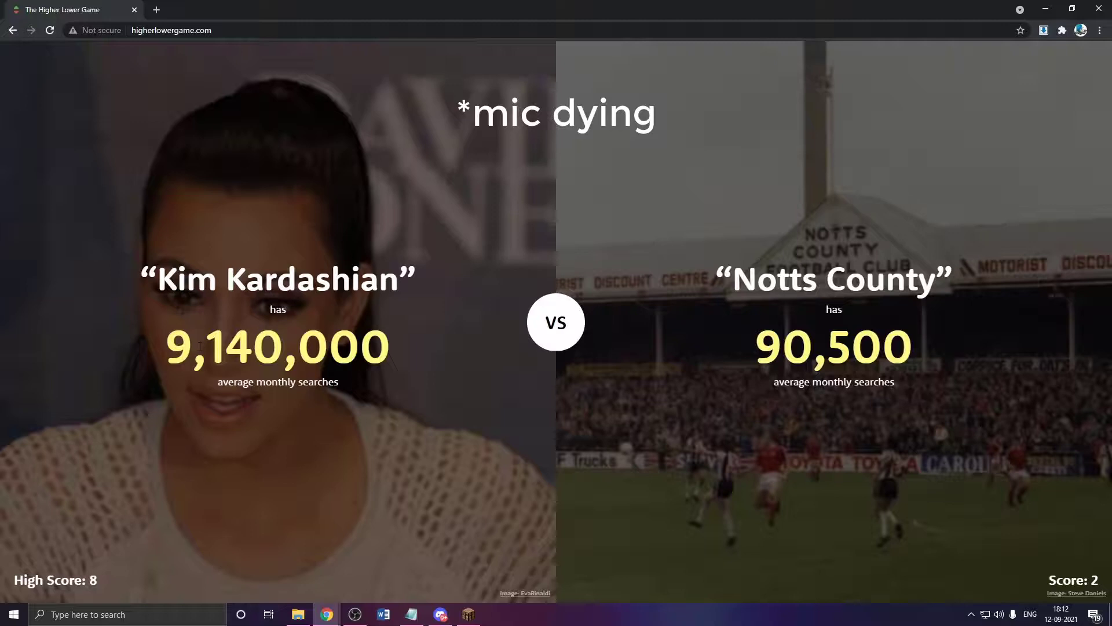
{"action": "left_click", "coordinate": [833, 346]}
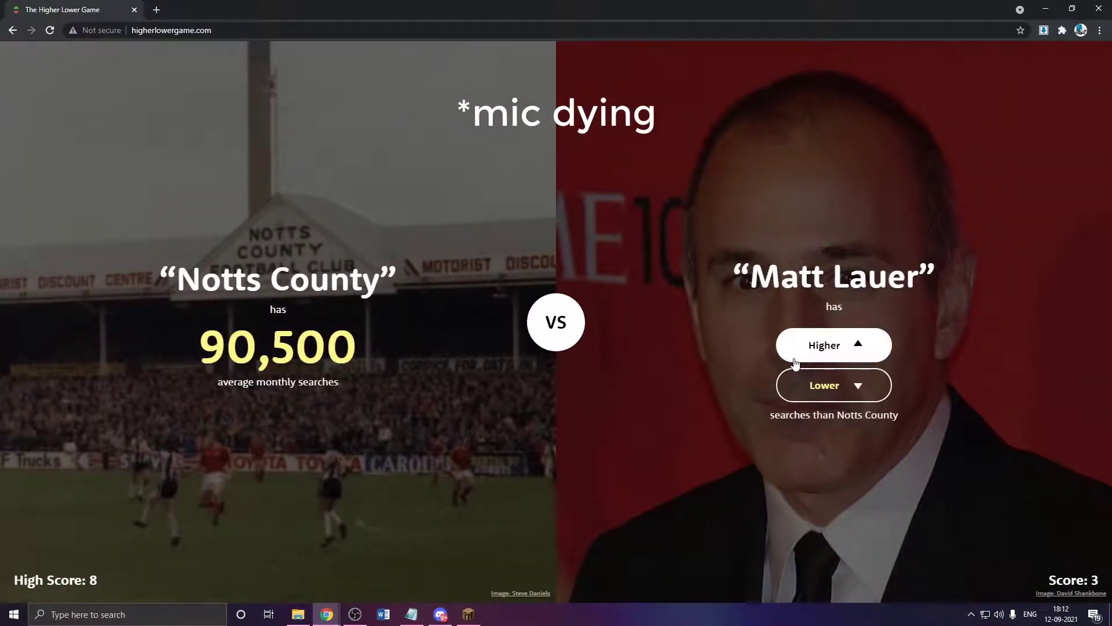
{"action": "left_click", "coordinate": [833, 345]}
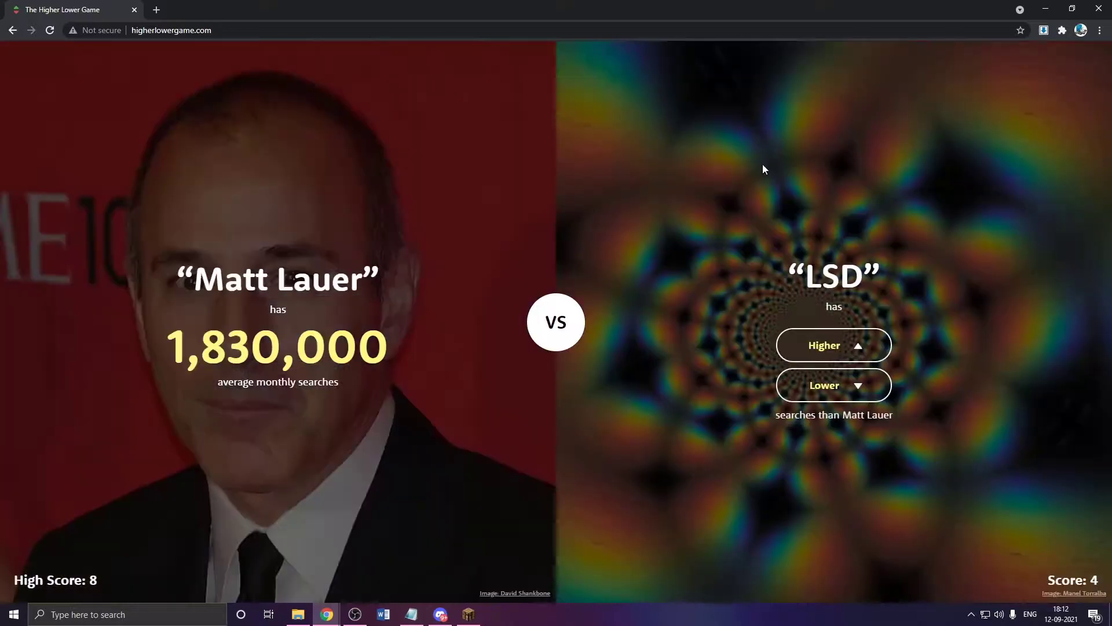
- Guess LSD lower, Anonymous higher, Waterskiing lower, Berlin Wall and Staffordshire Bull Terrier higher, ending on Birth at score 10
{"action": "left_click", "coordinate": [833, 345]}
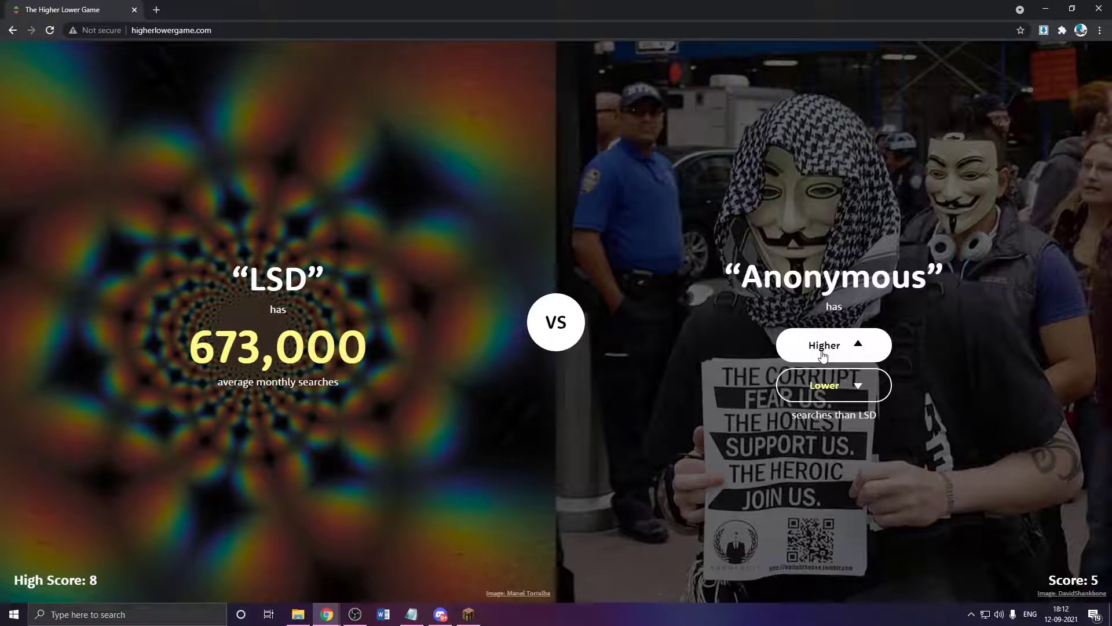
{"action": "left_click", "coordinate": [833, 345]}
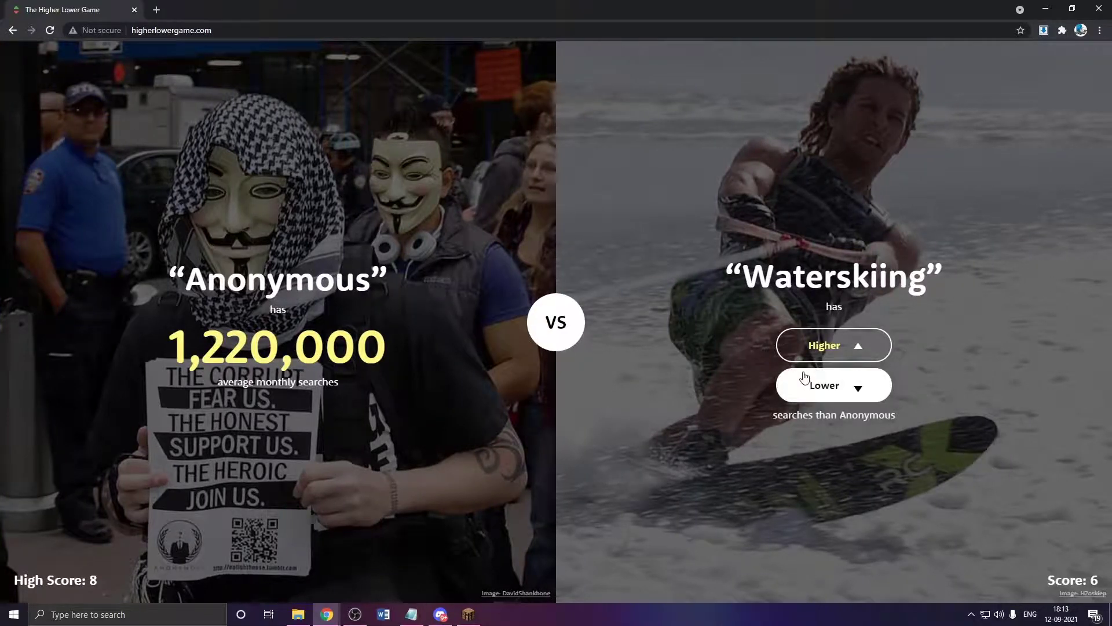
{"action": "left_click", "coordinate": [833, 345]}
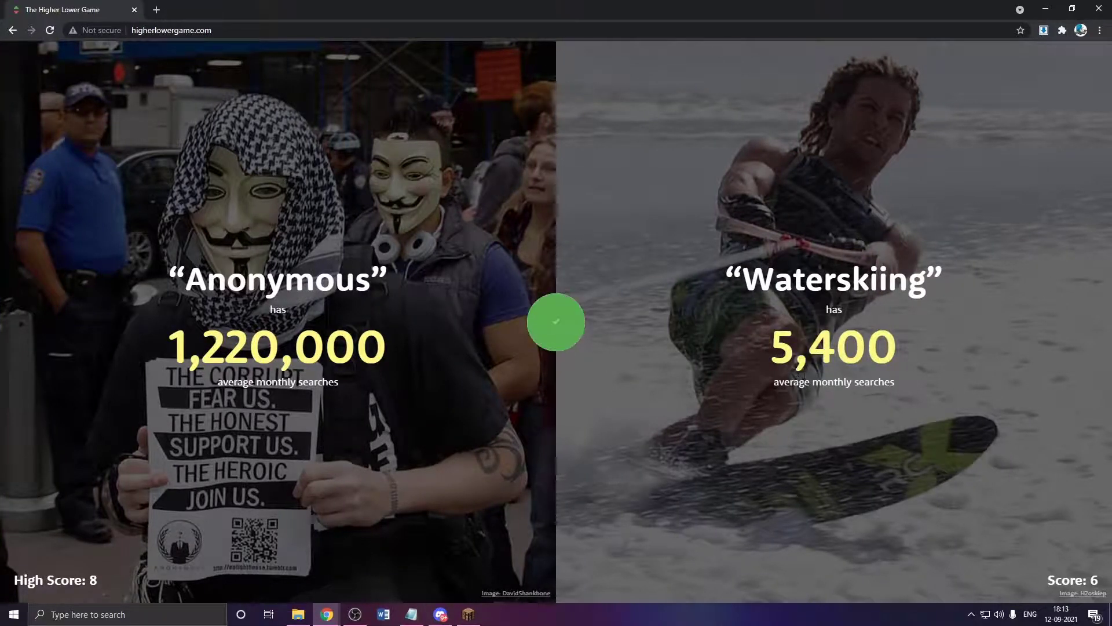
{"action": "left_click", "coordinate": [555, 322]}
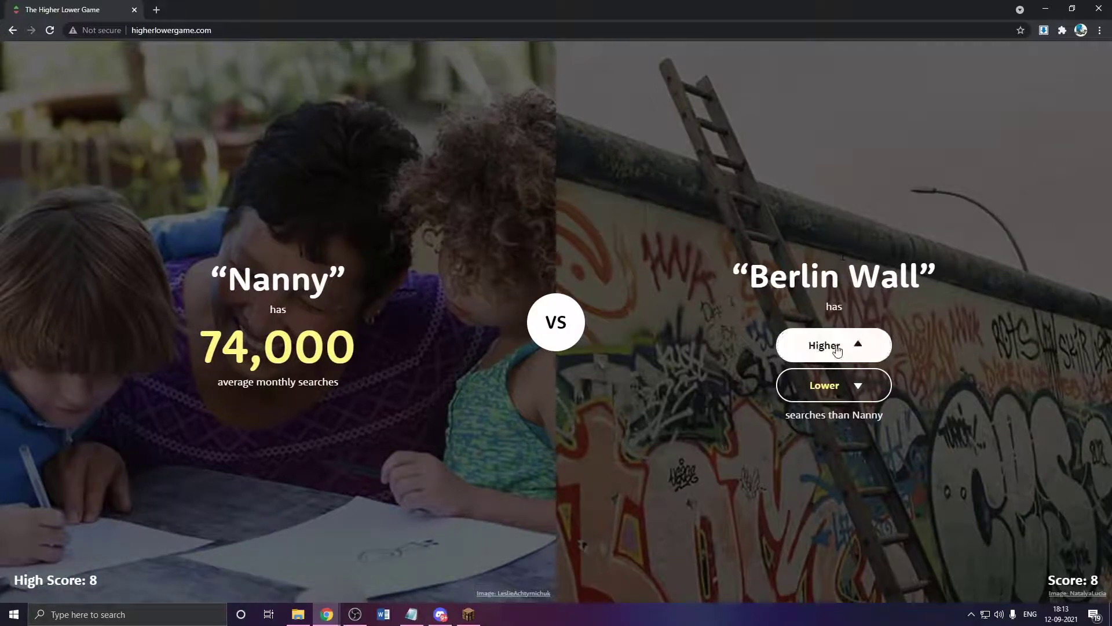
{"action": "left_click", "coordinate": [833, 345]}
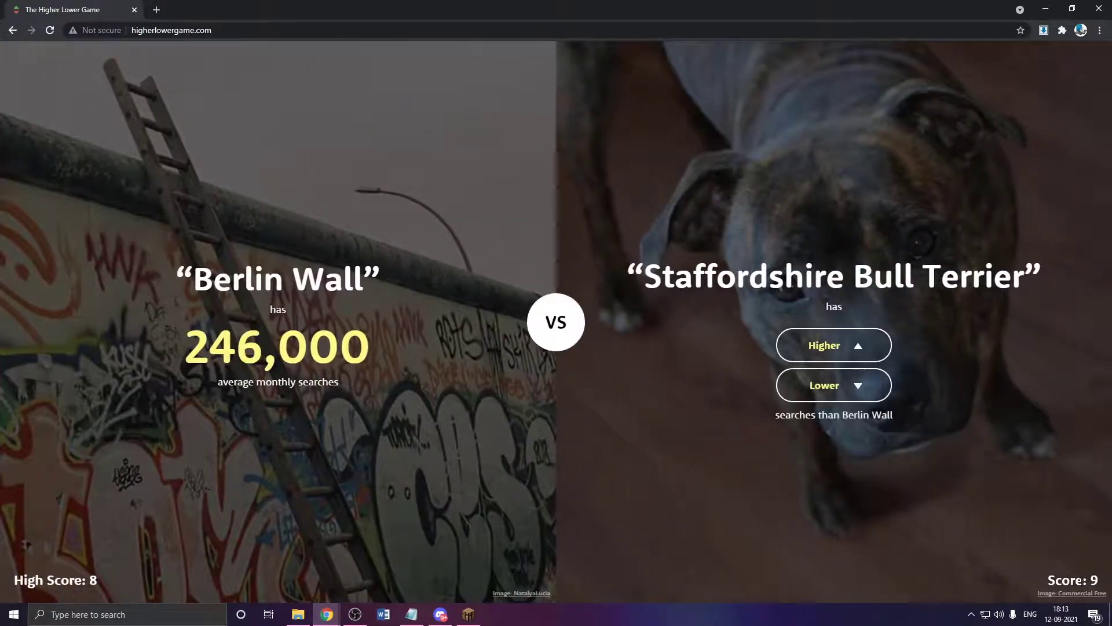
{"action": "mouse_move", "coordinate": [859, 343]}
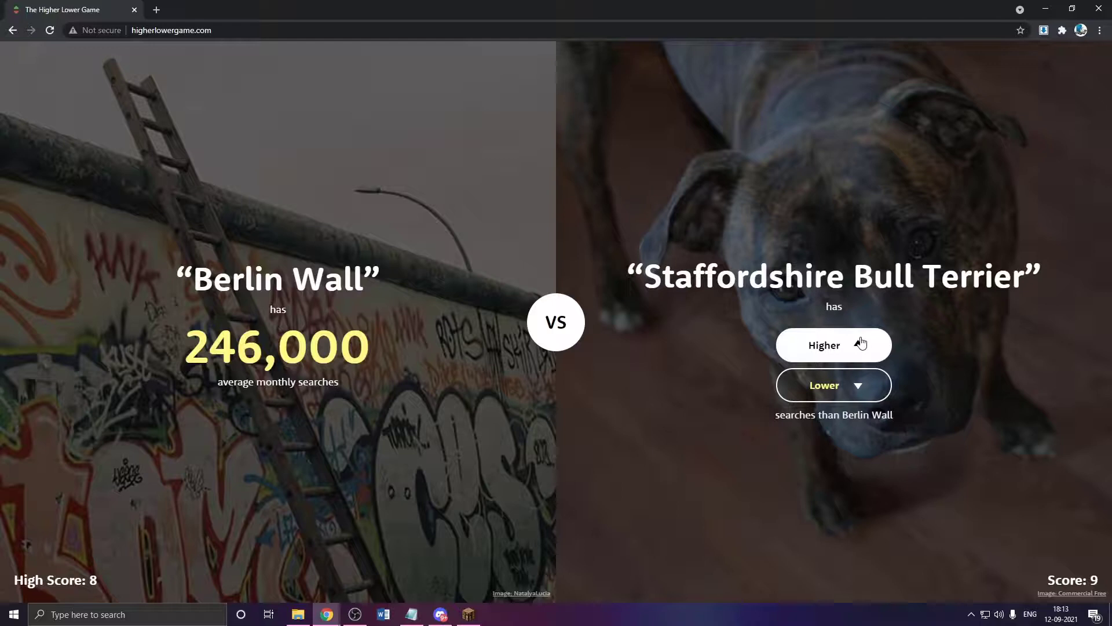
{"action": "left_click", "coordinate": [833, 345]}
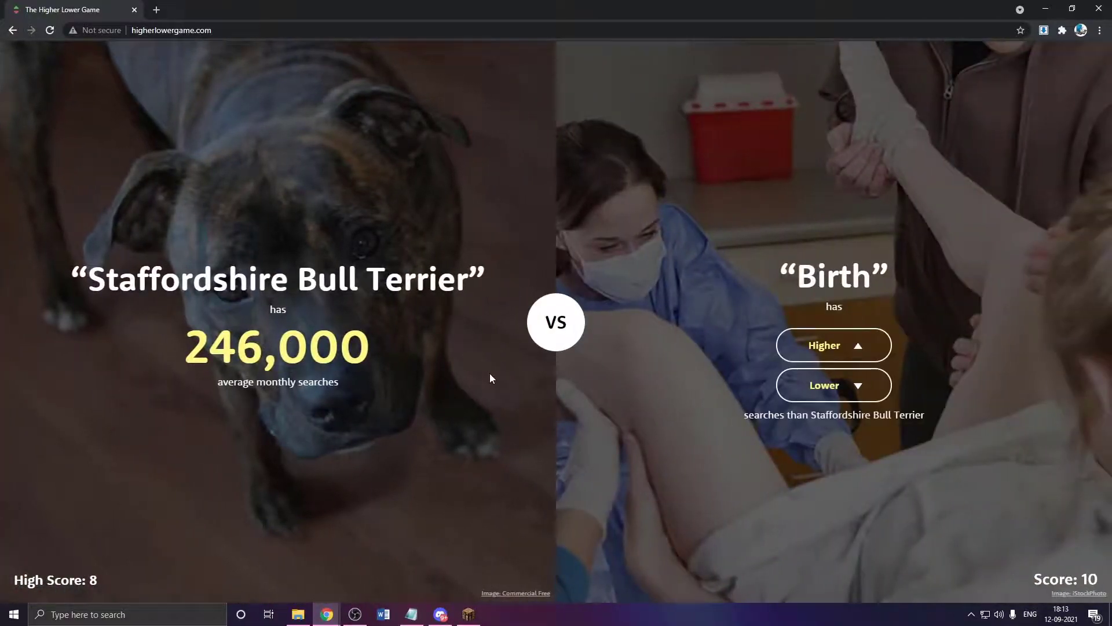
{"action": "left_click", "coordinate": [833, 346]}
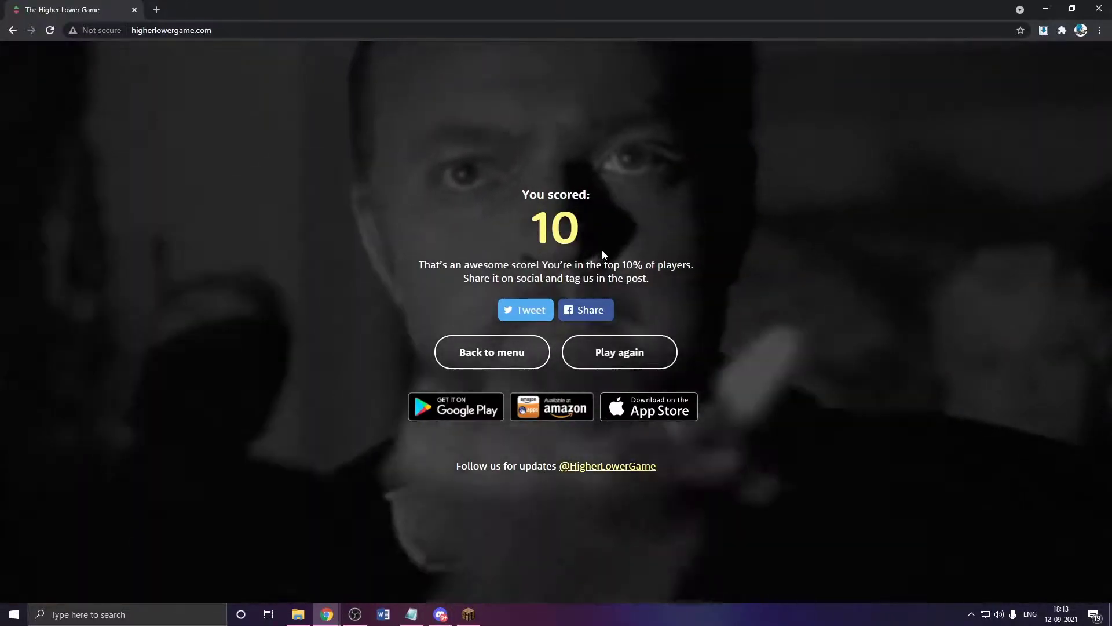
{"action": "mouse_move", "coordinate": [618, 352]}
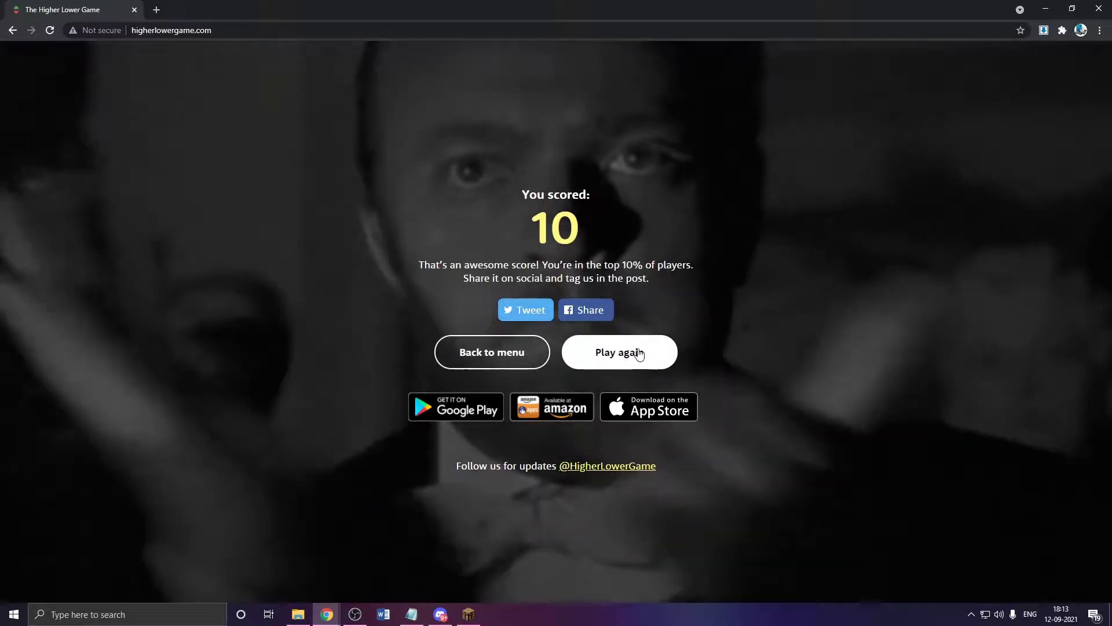
- Play again and guess Bible, Tom Hanks and Cheap Flights higher, then answer the Red Hot Chili Peppers round
{"action": "left_click", "coordinate": [618, 352]}
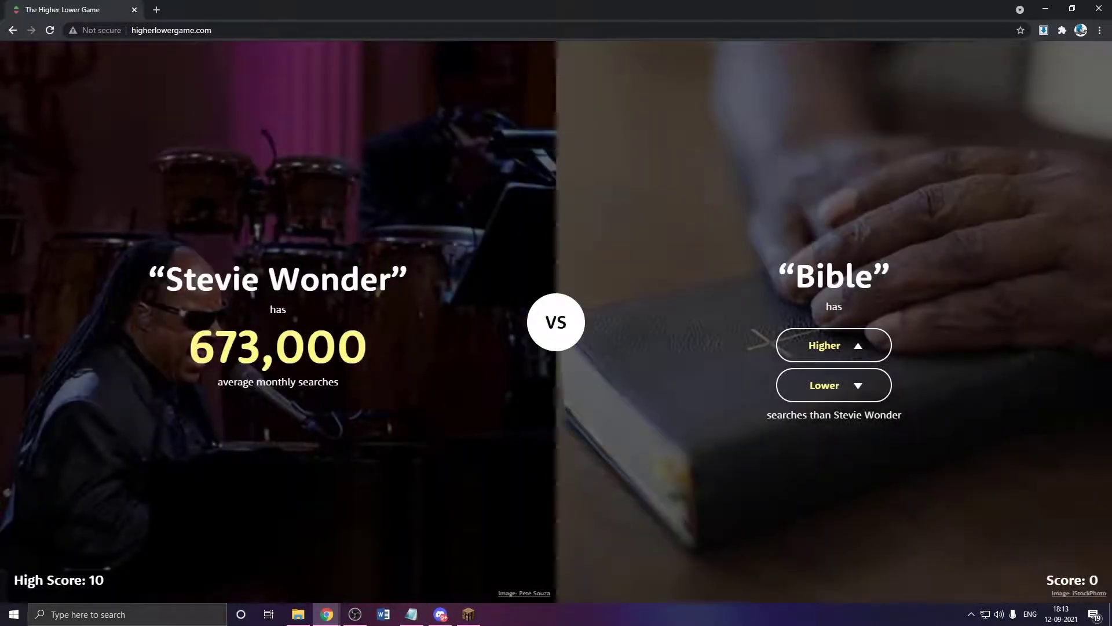
{"action": "mouse_move", "coordinate": [824, 348]}
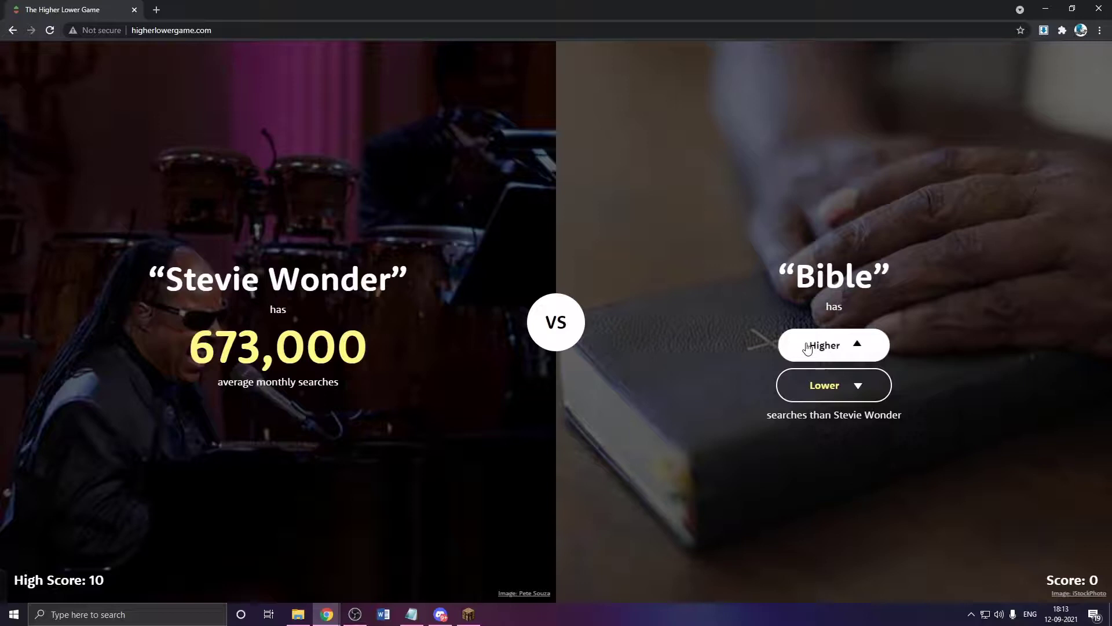
{"action": "left_click", "coordinate": [833, 345]}
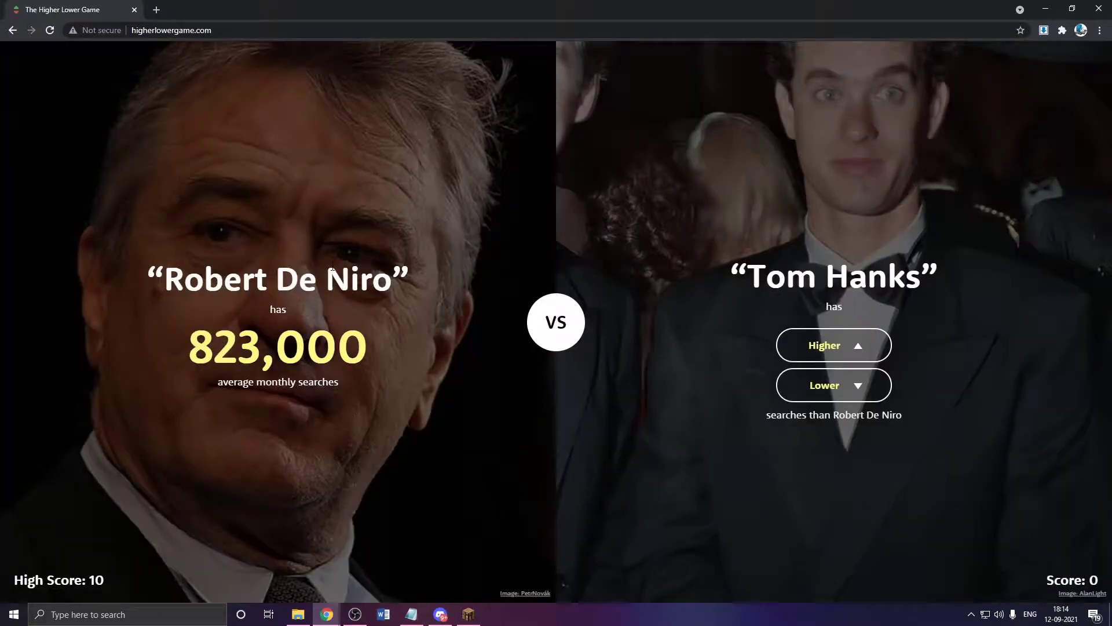
{"action": "left_click", "coordinate": [833, 346]}
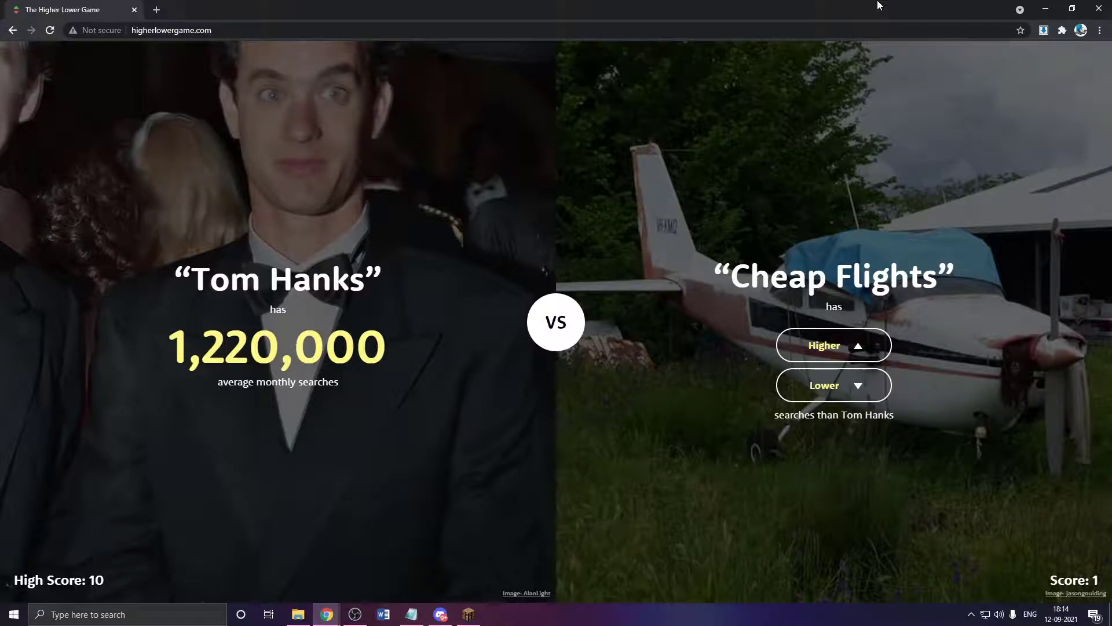
{"action": "left_click", "coordinate": [833, 345]}
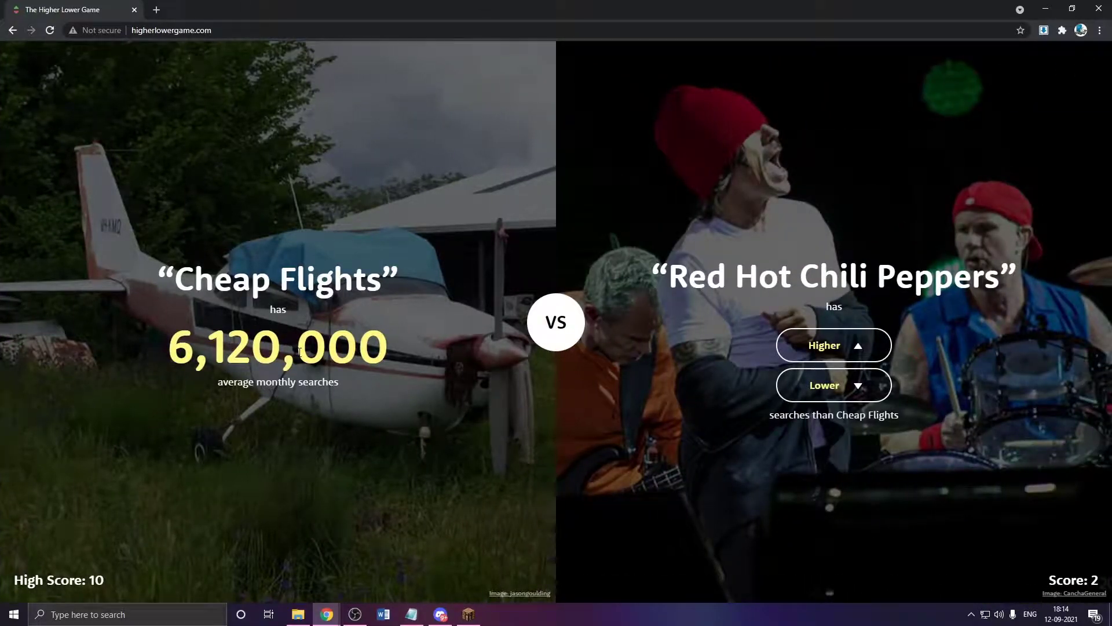
{"action": "left_click", "coordinate": [833, 345]}
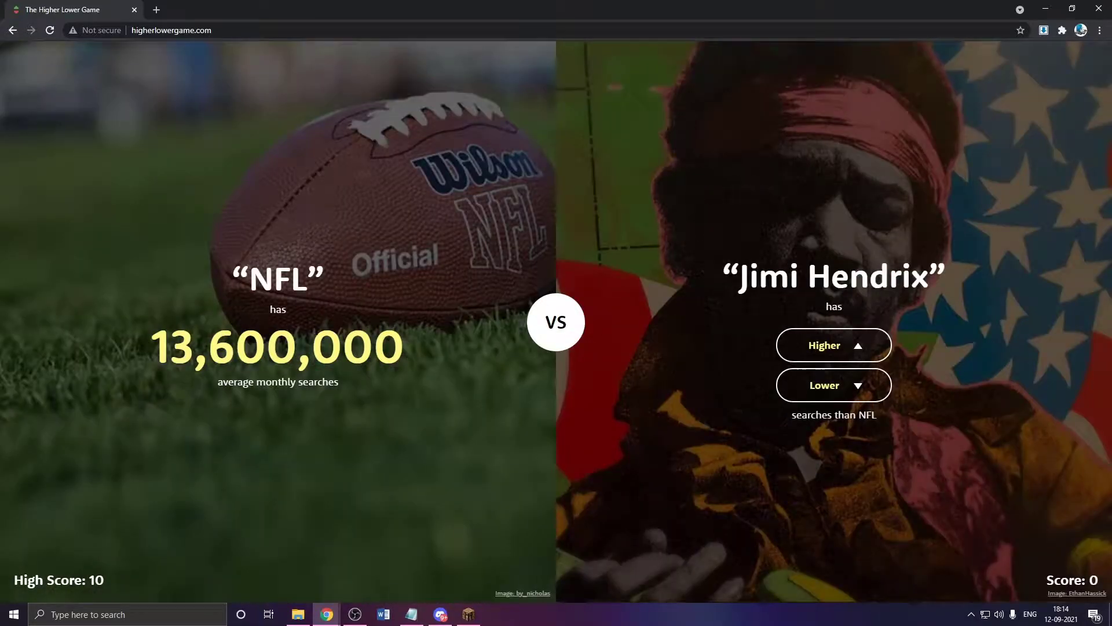
- Answer the Jimi Hendrix round, then guess Football higher, Malaria lower and Ronaldinho higher to reach score 3
{"action": "left_click", "coordinate": [833, 345]}
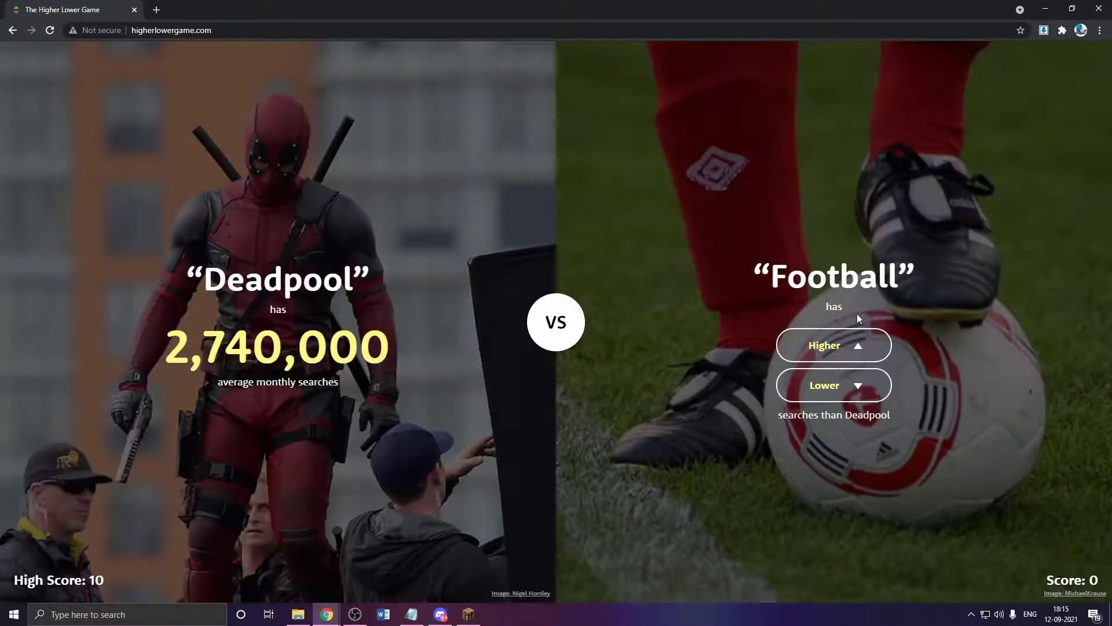
{"action": "left_click", "coordinate": [834, 345]}
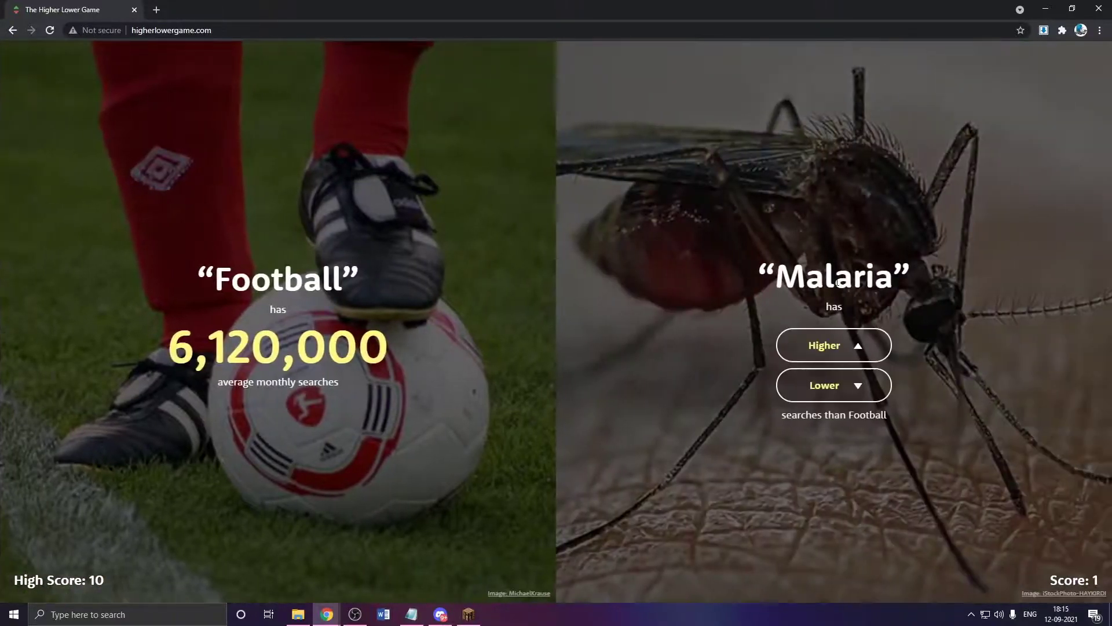
{"action": "left_click", "coordinate": [833, 345]}
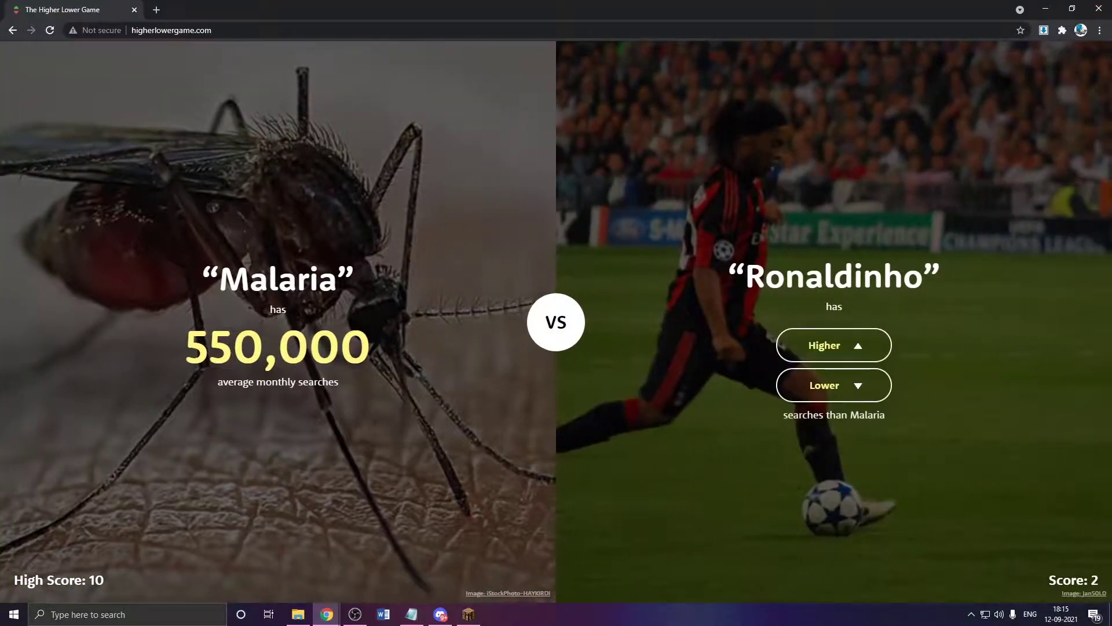
{"action": "left_click", "coordinate": [833, 346]}
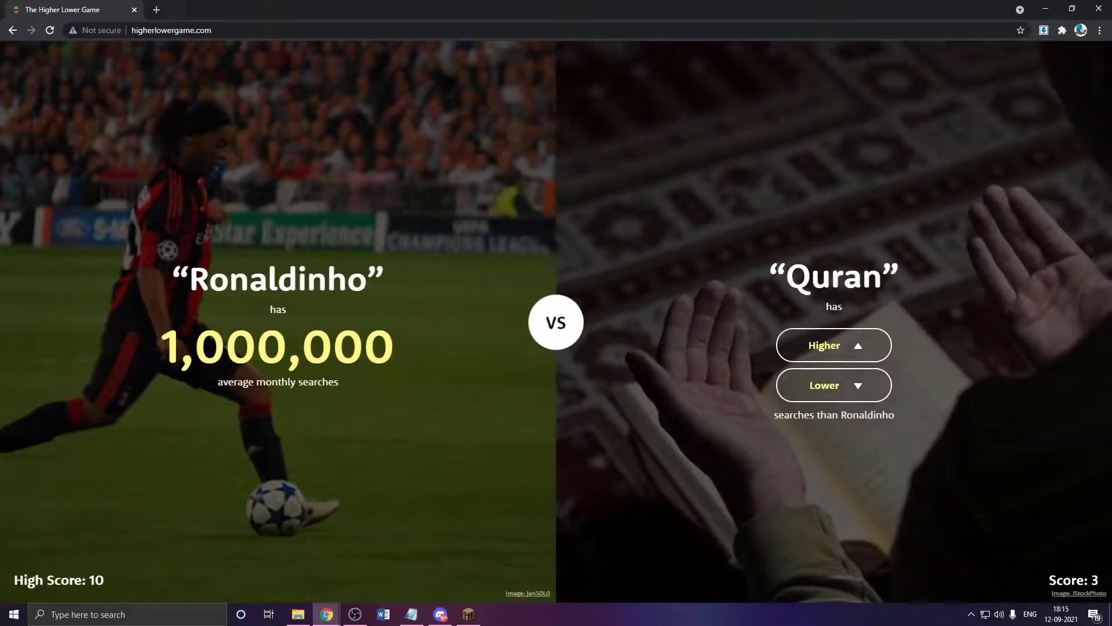
{"action": "mouse_move", "coordinate": [340, 228]}
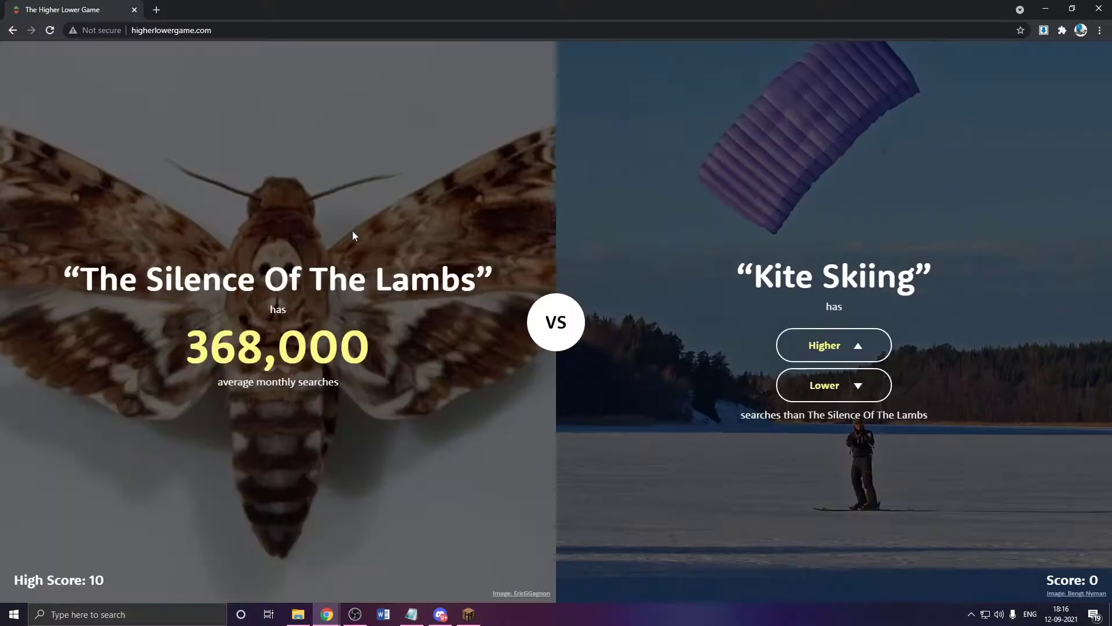
- Guess Kite Skiing lower, then American Beauty, Crossfit, Kurt Angle and Twitch higher, reaching score 11
{"action": "left_click", "coordinate": [833, 345]}
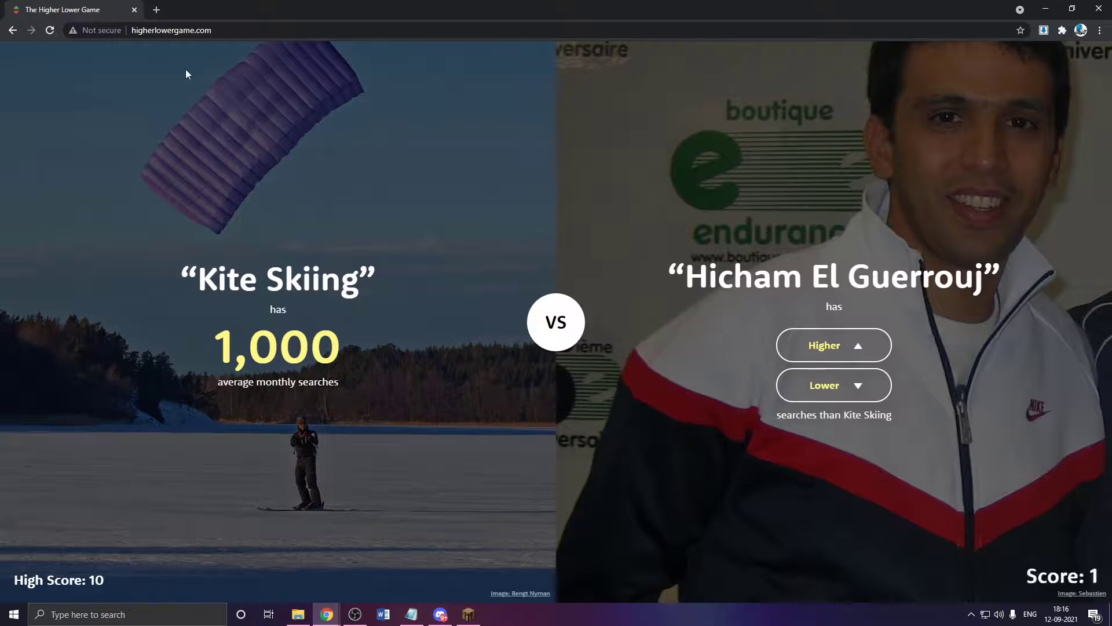
{"action": "mouse_move", "coordinate": [587, 110]}
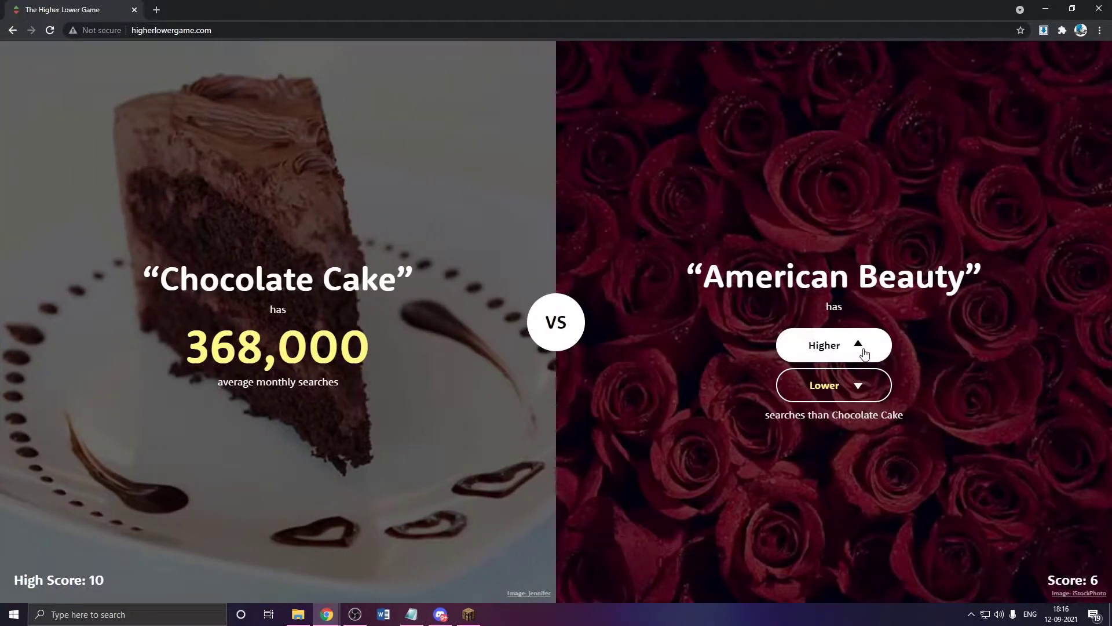
{"action": "left_click", "coordinate": [833, 345]}
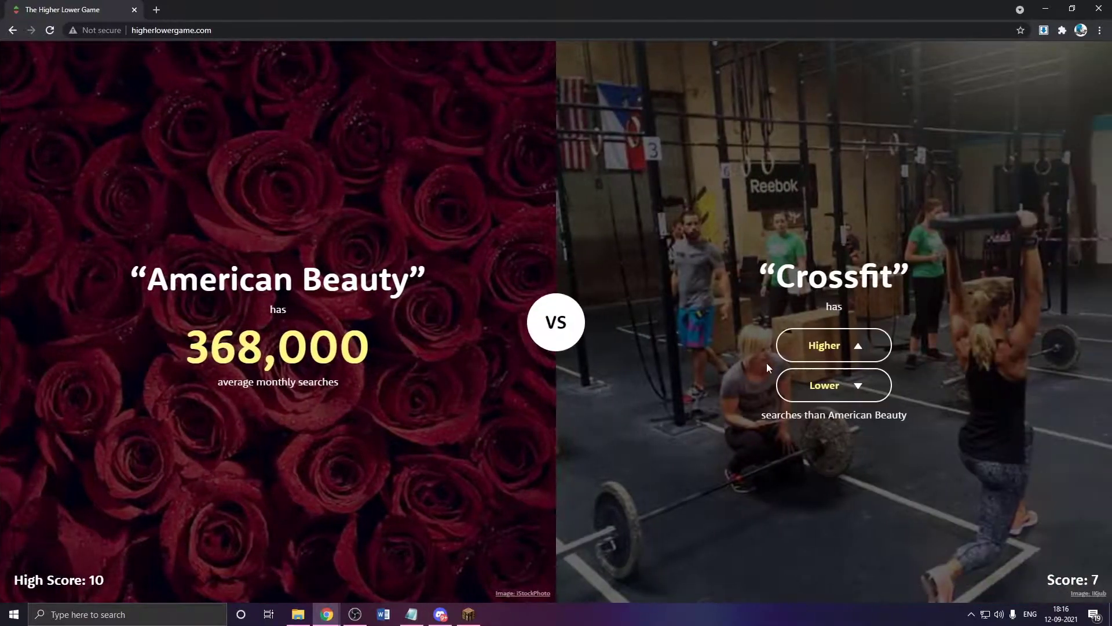
{"action": "mouse_move", "coordinate": [833, 345]}
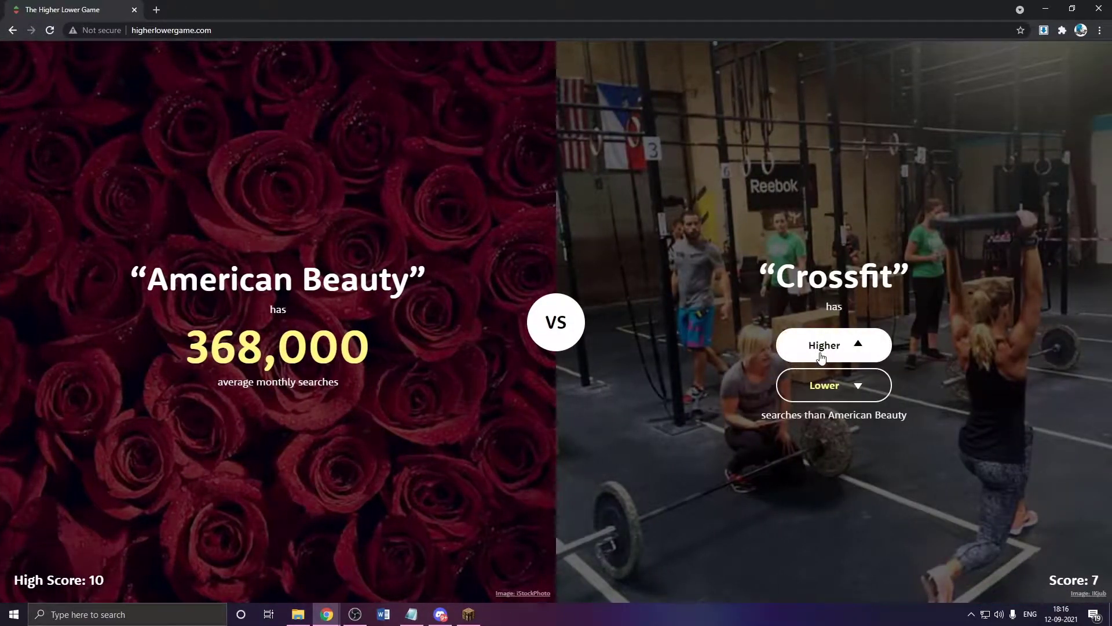
{"action": "left_click", "coordinate": [833, 346]}
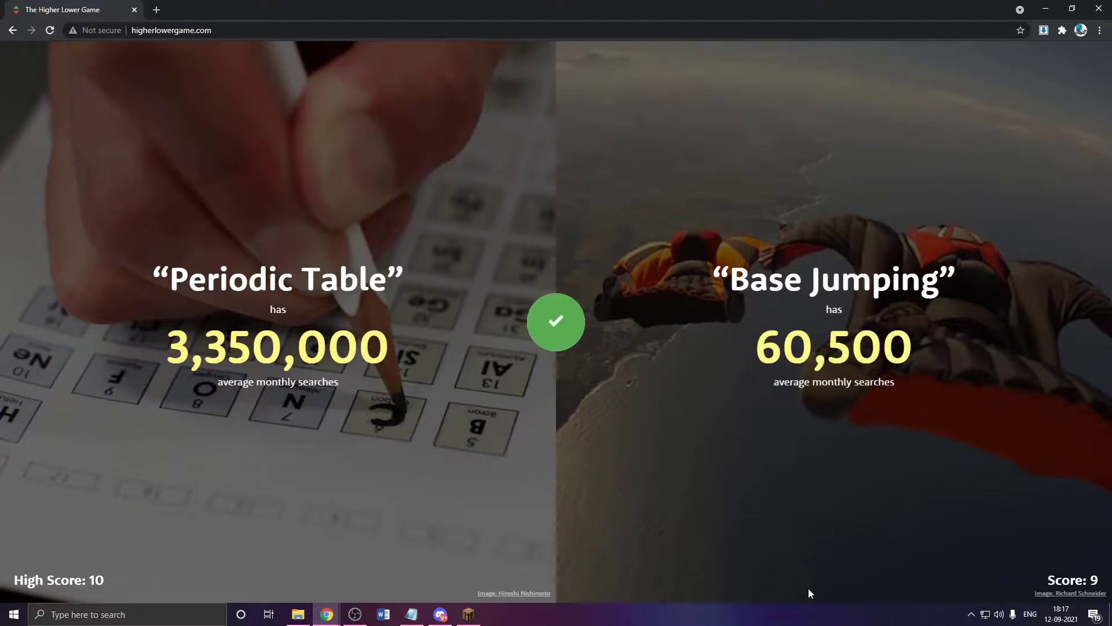
{"action": "left_click", "coordinate": [833, 345]}
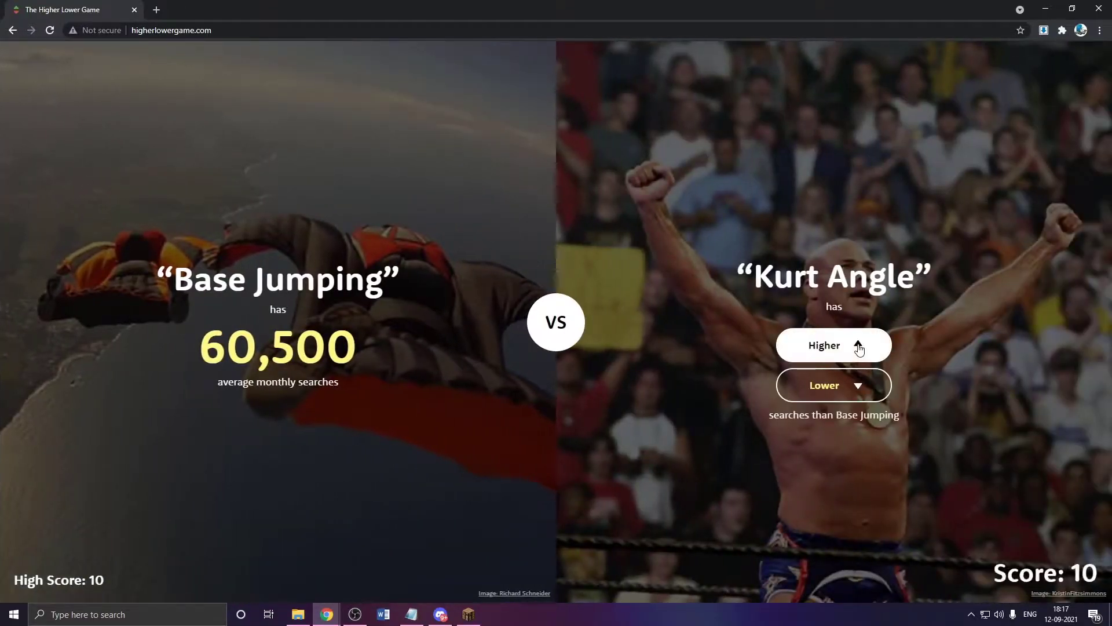
{"action": "left_click", "coordinate": [833, 345]}
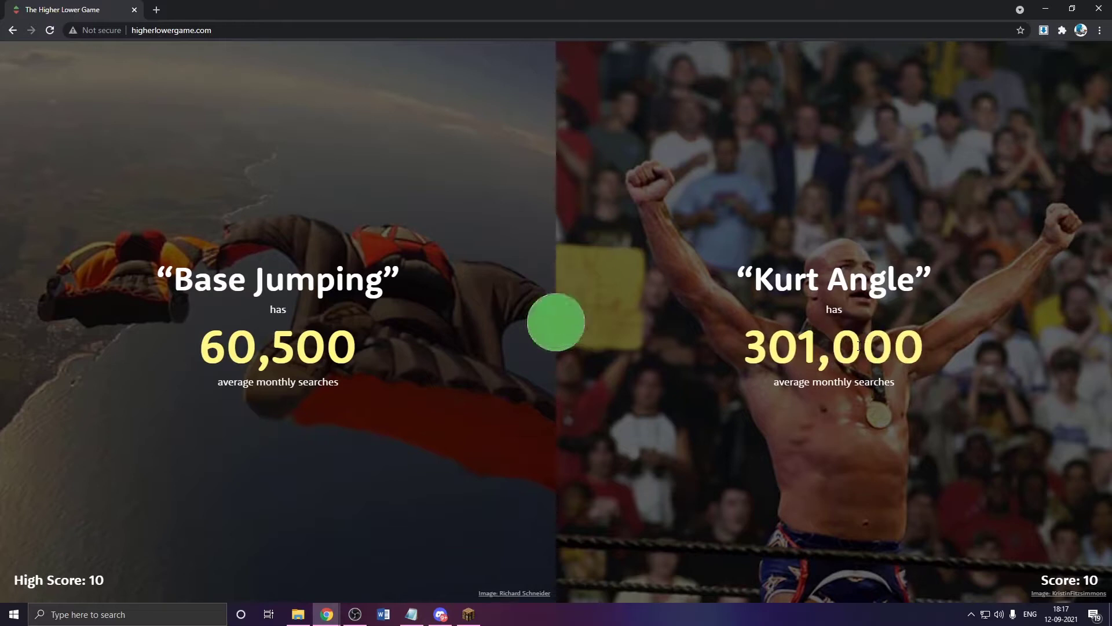
{"action": "left_click", "coordinate": [834, 346]}
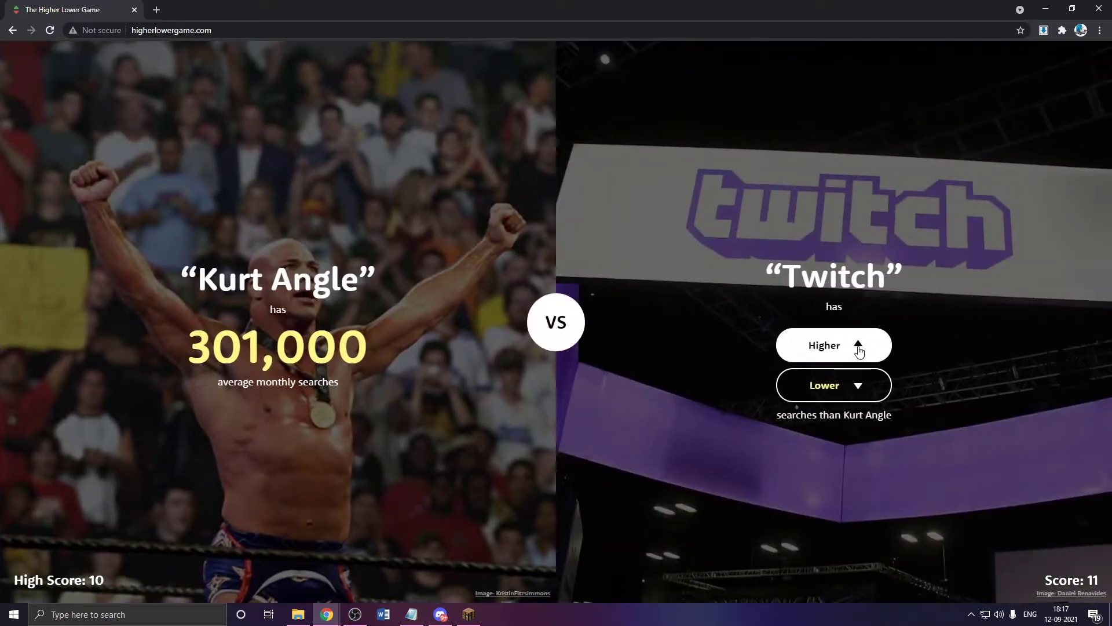
{"action": "left_click", "coordinate": [833, 345]}
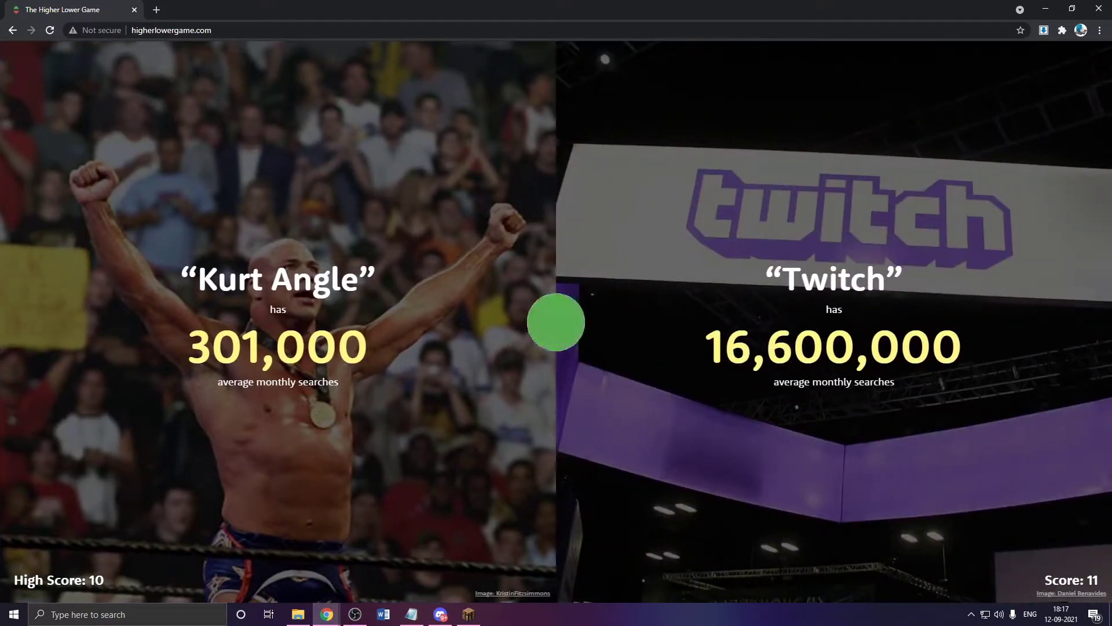